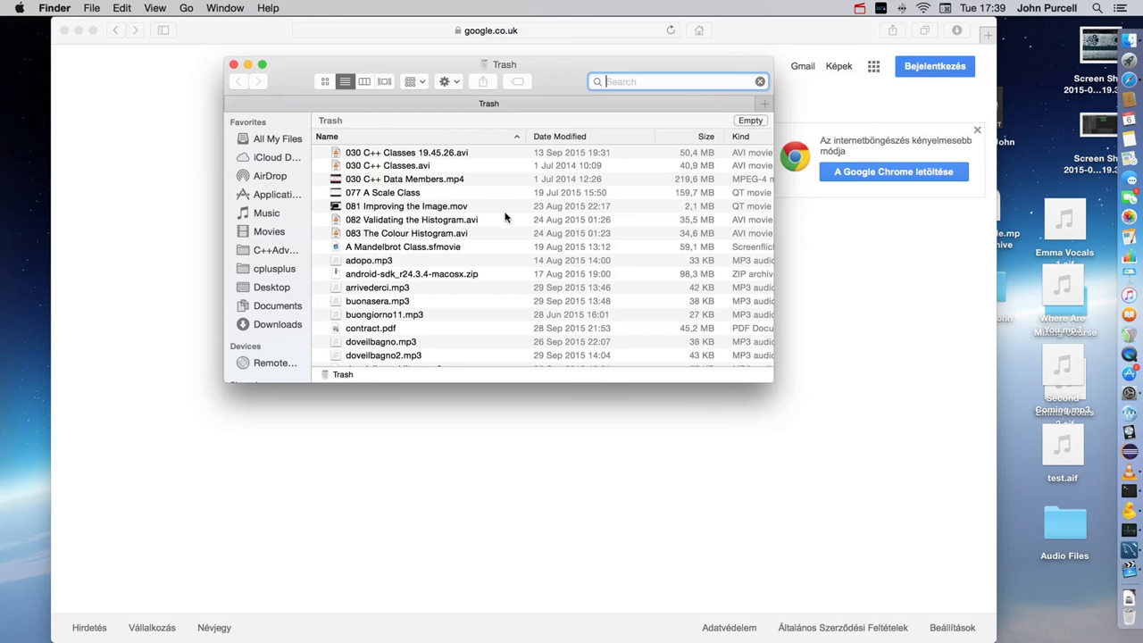
Step: Open the Apple menu from the Finder menu bar
click(20, 8)
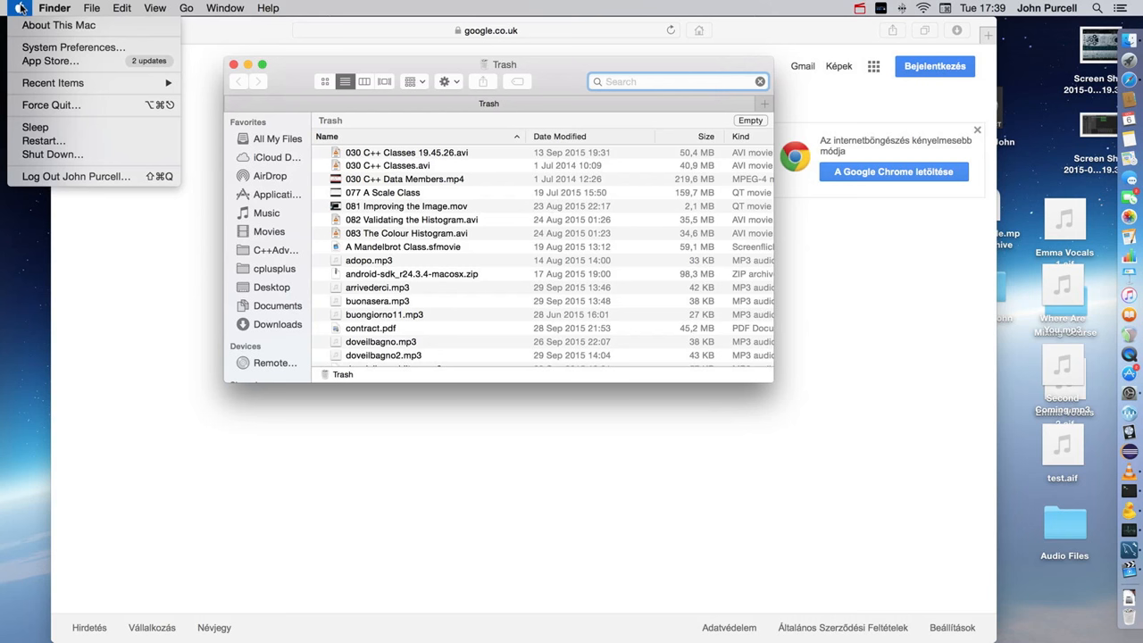
mouse_move(37, 49)
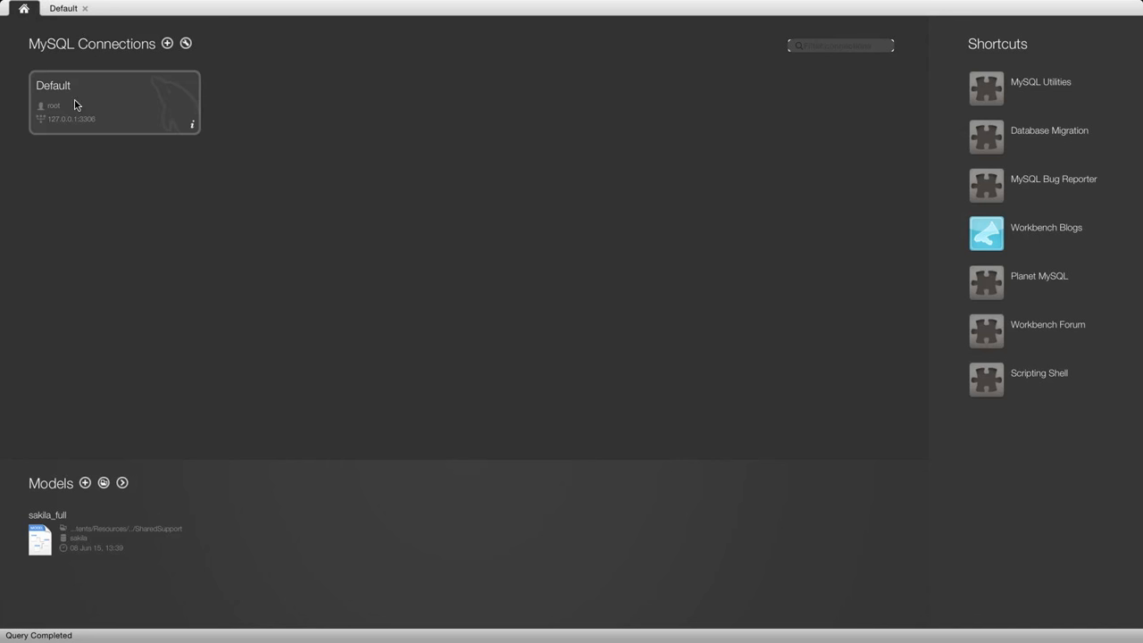
mouse_move(105, 108)
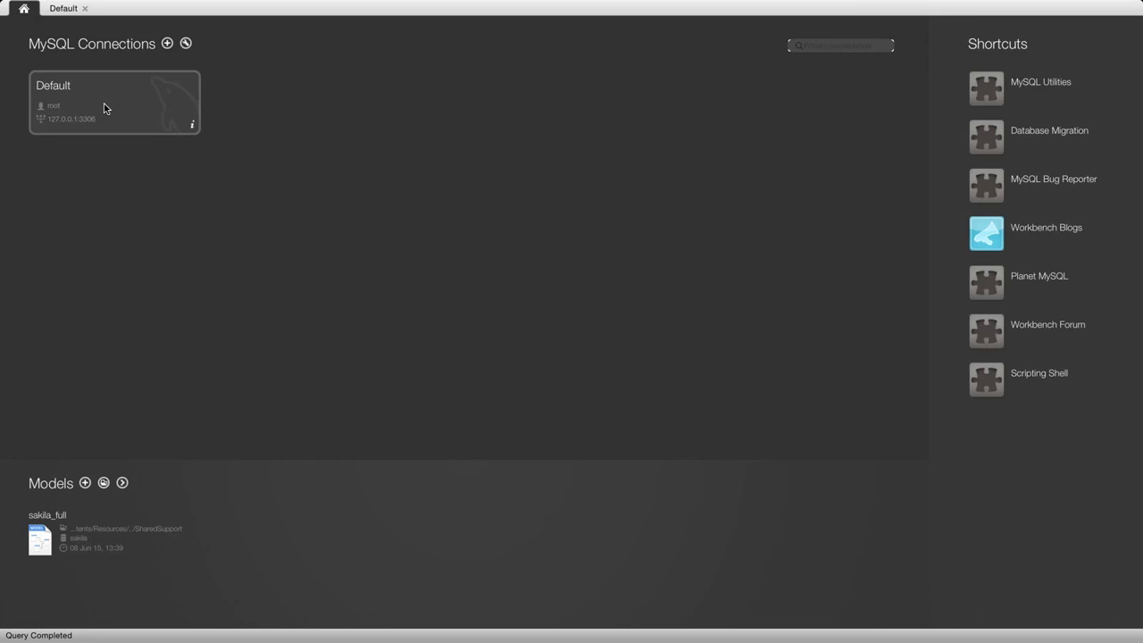
Step: Delete the Default root connection to 127.0.0.1:3306 from the home screen
right_click(107, 103)
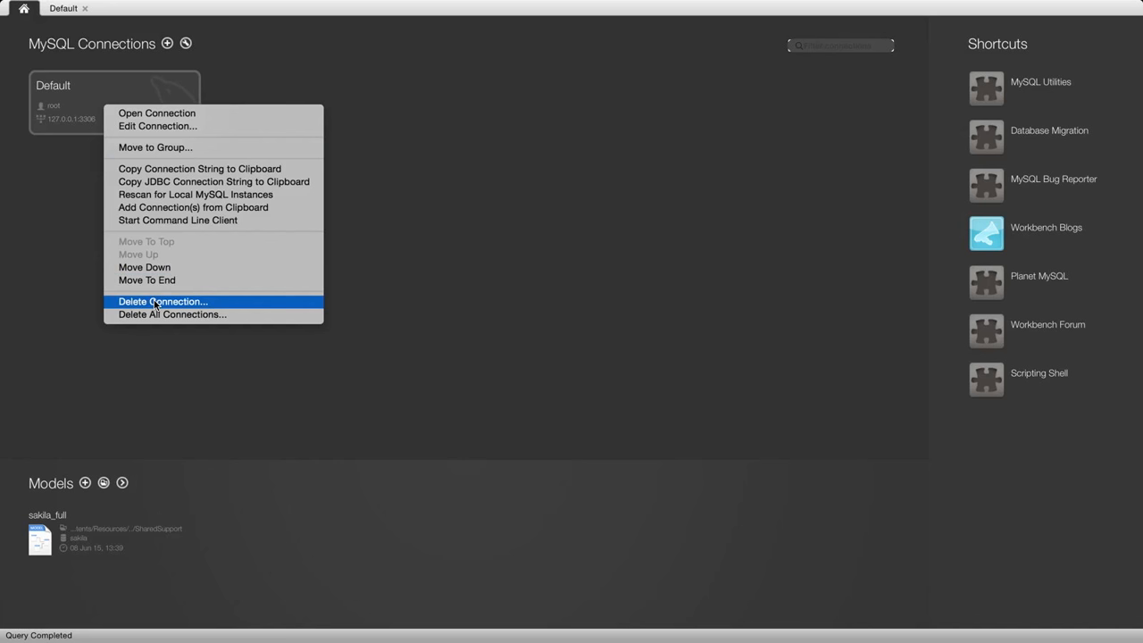
click(163, 300)
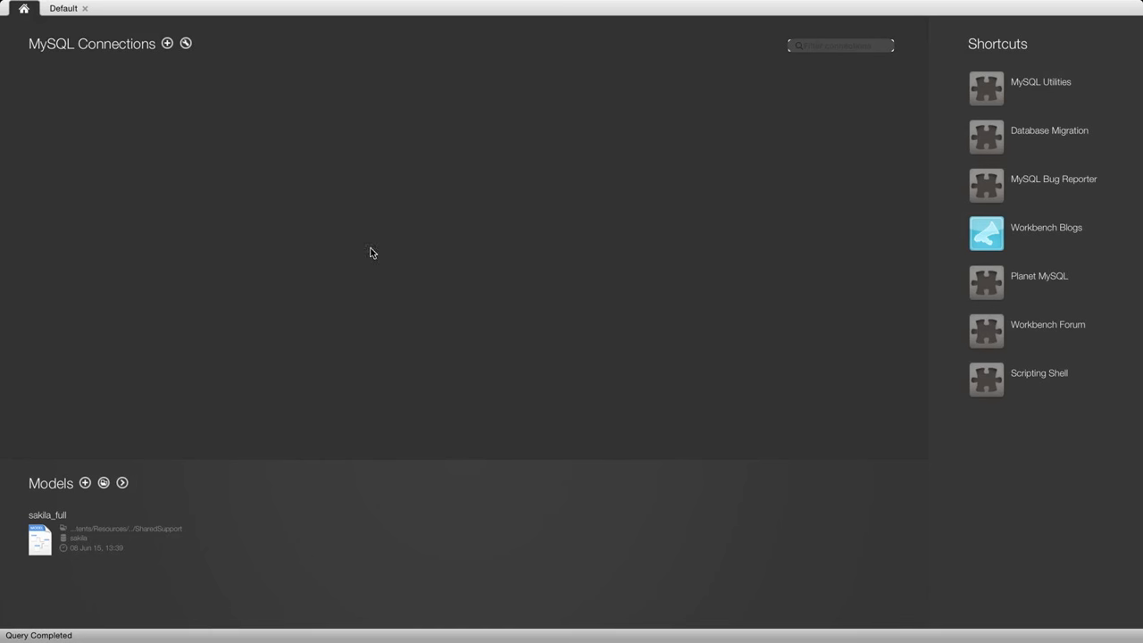
mouse_move(168, 44)
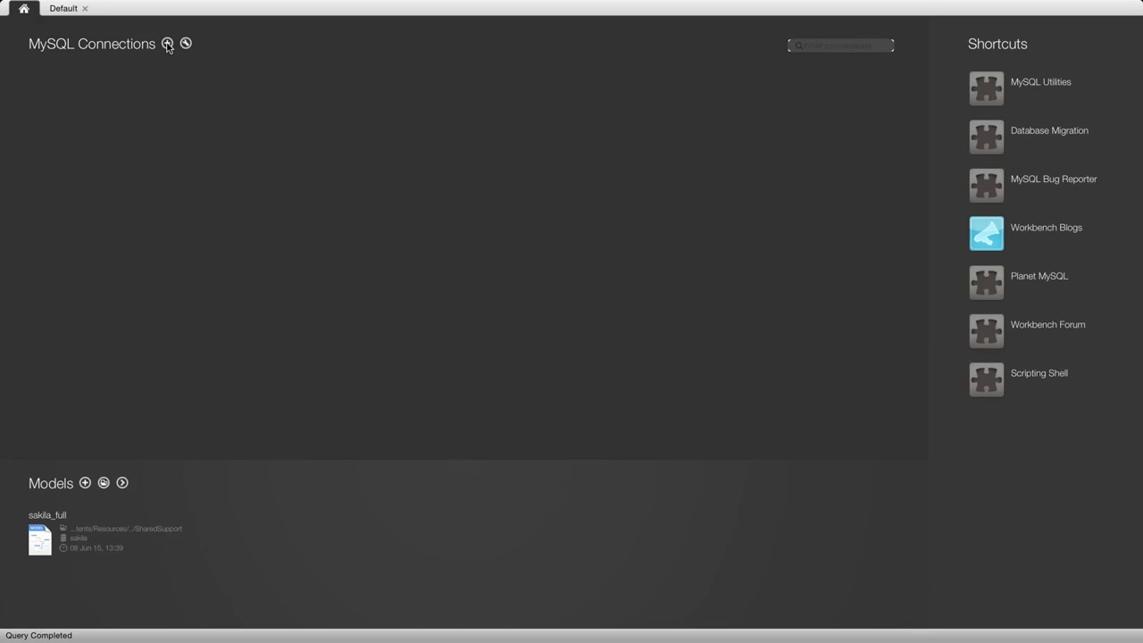
Step: Add a connection named Default for root at 127.0.0.1:3306 and save it
click(168, 44)
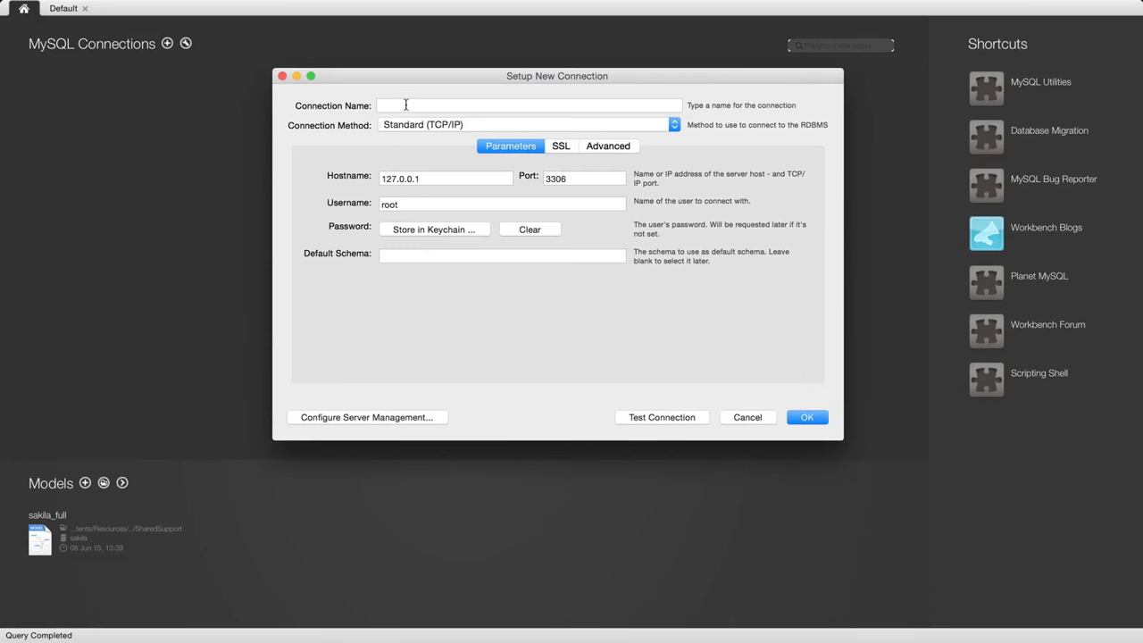
click(530, 104)
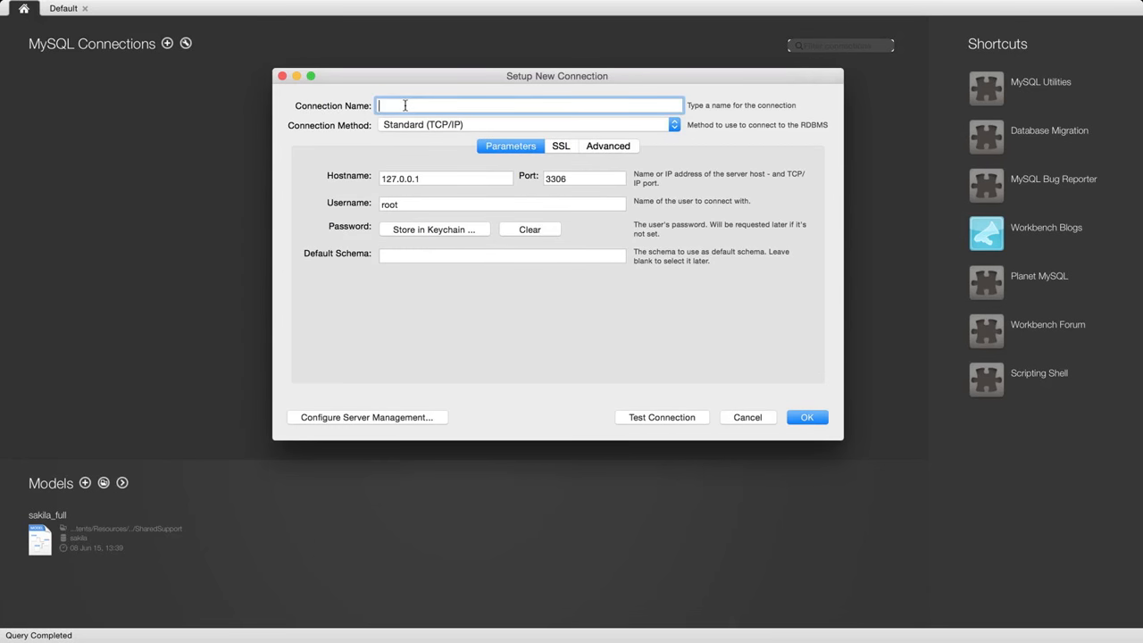
text(Tutor)
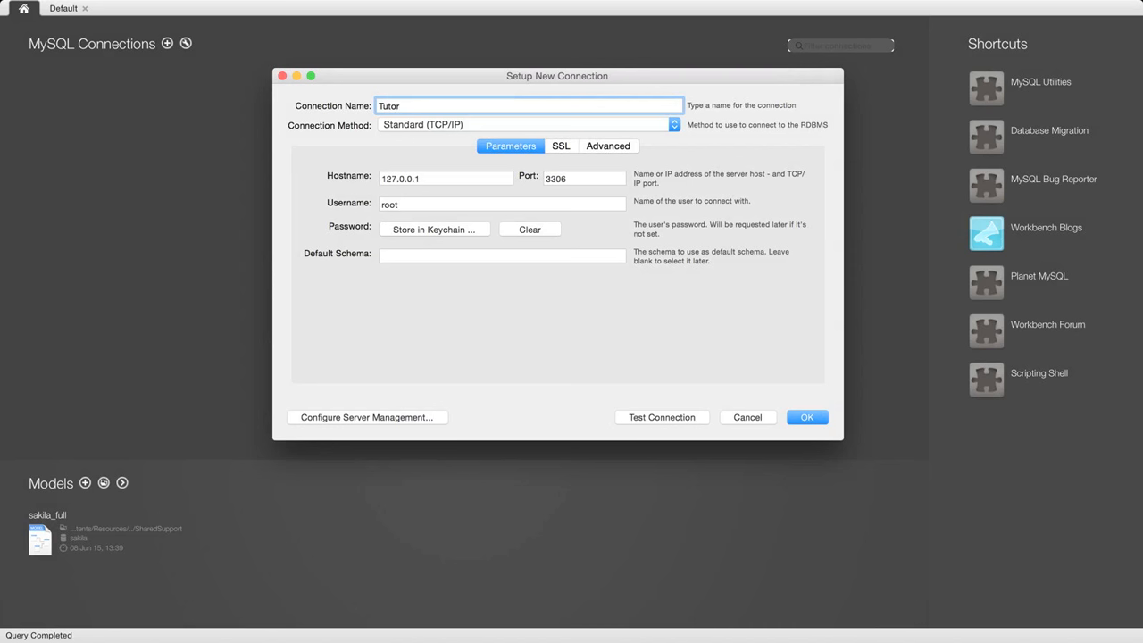
text(Defa)
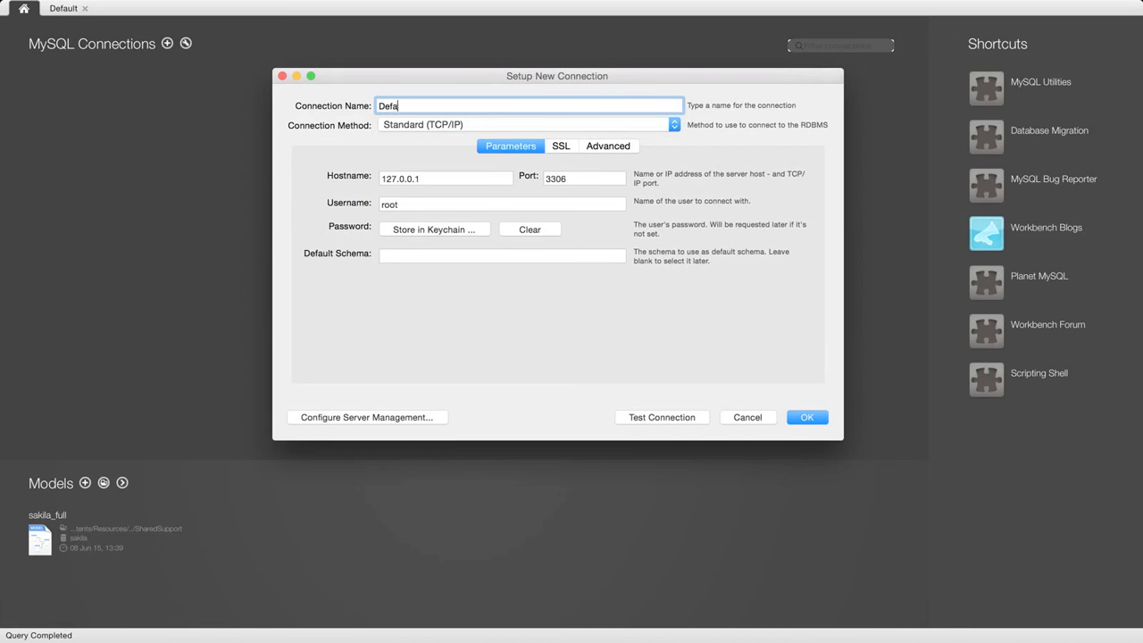
text(ult)
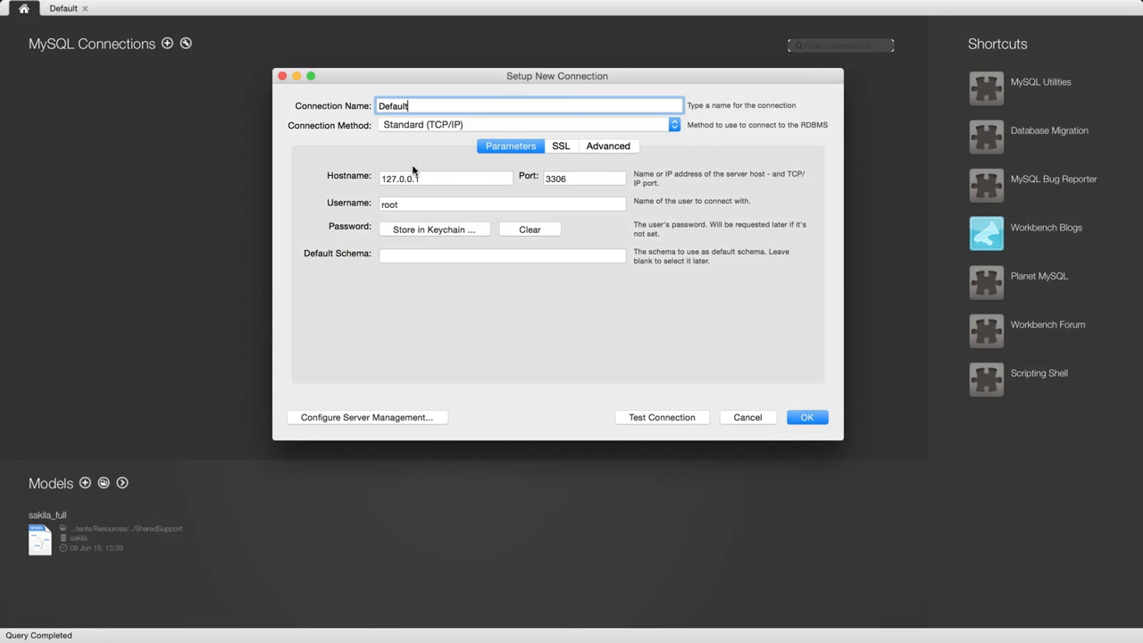
mouse_move(387, 215)
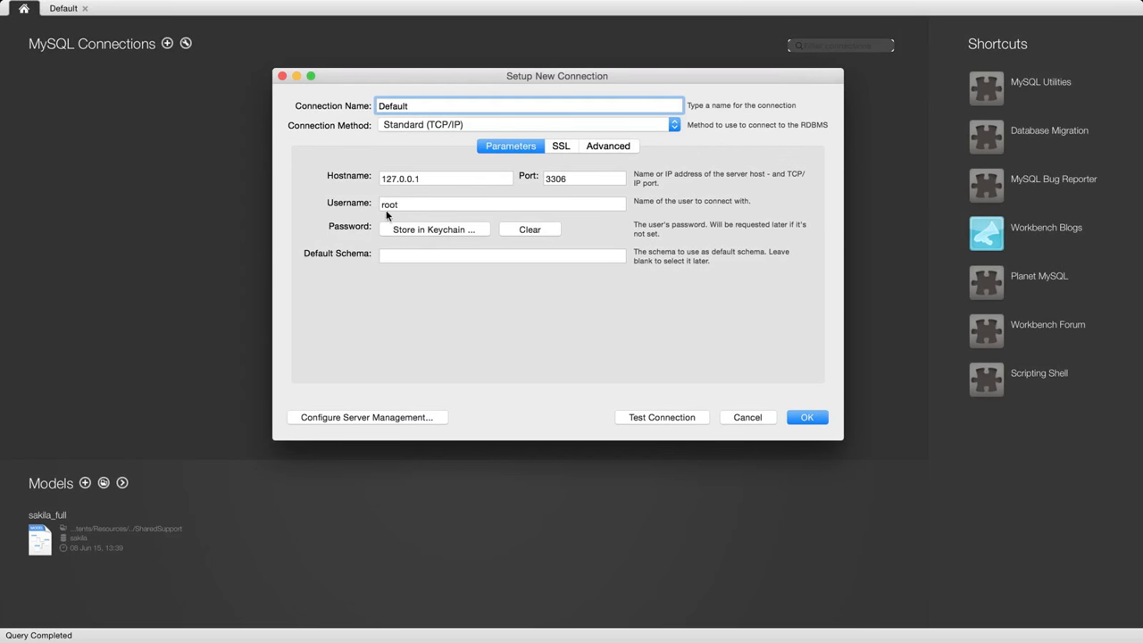
click(502, 204)
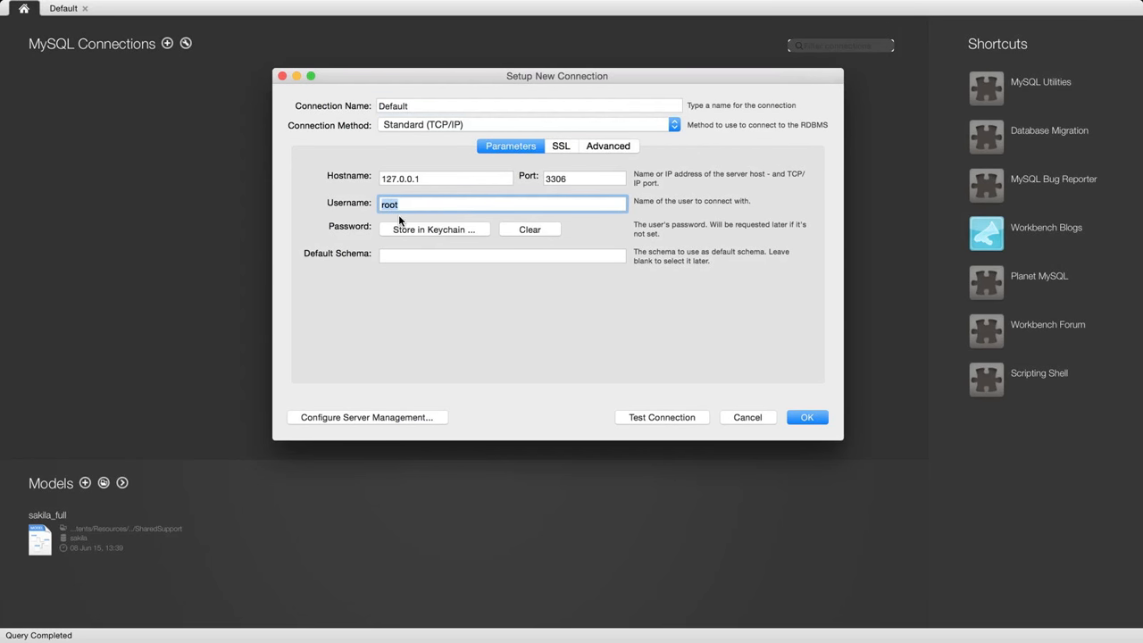
click(445, 178)
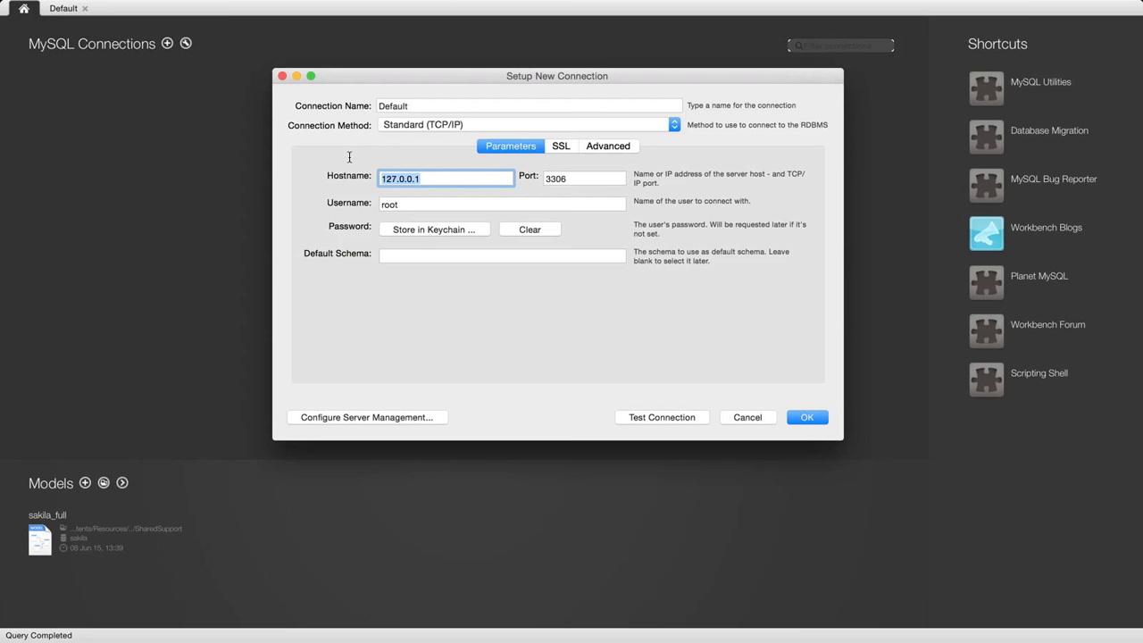
mouse_move(382, 164)
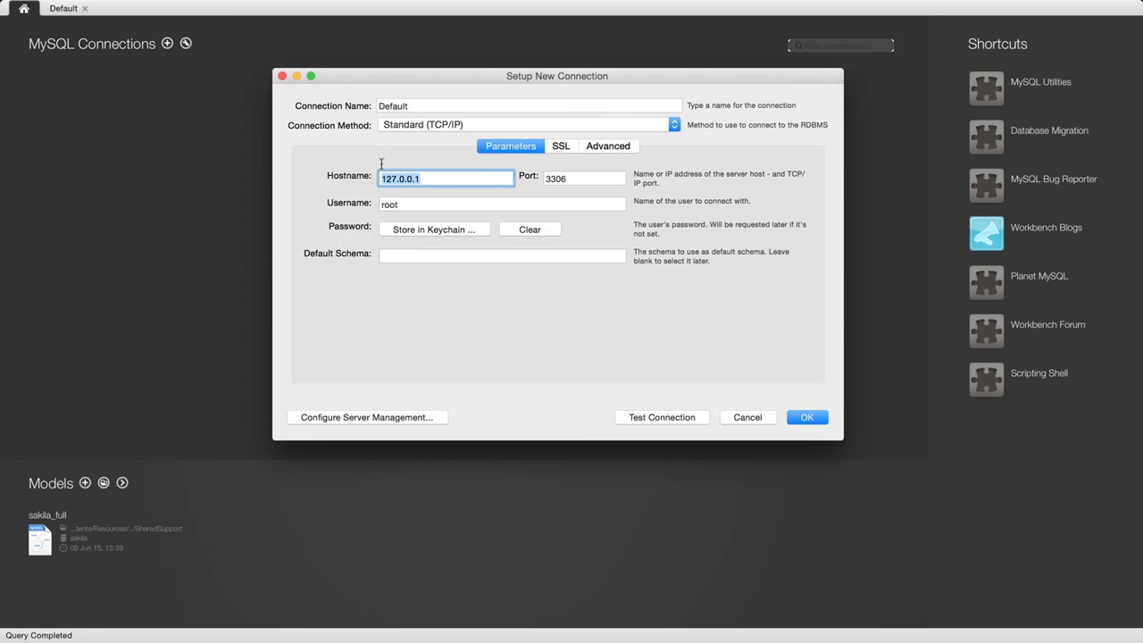
mouse_move(526, 171)
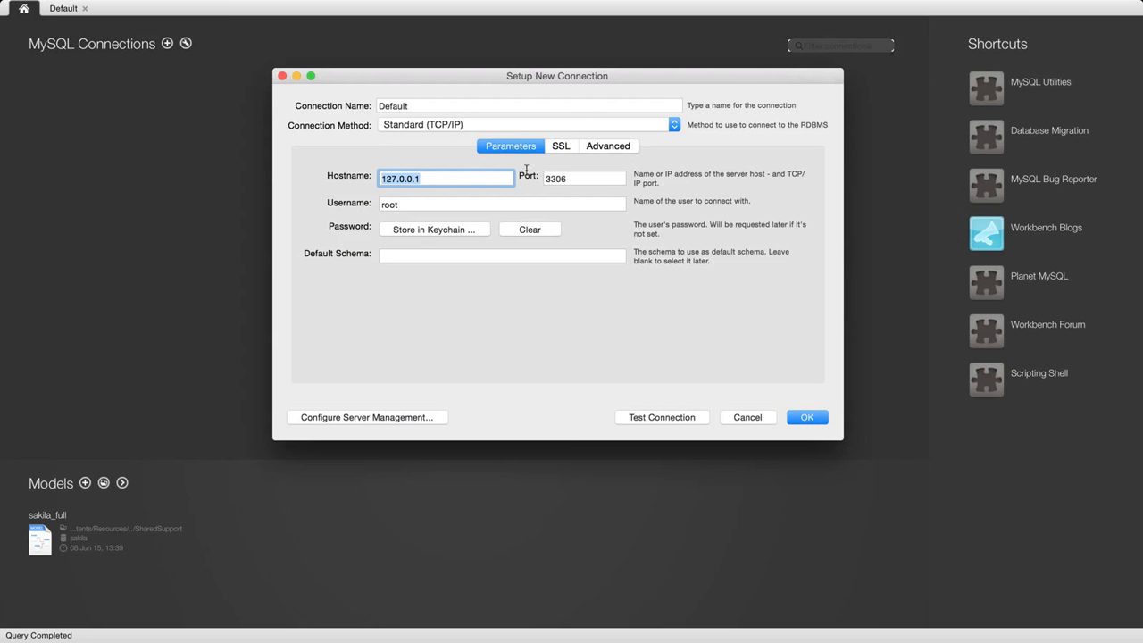
click(584, 178)
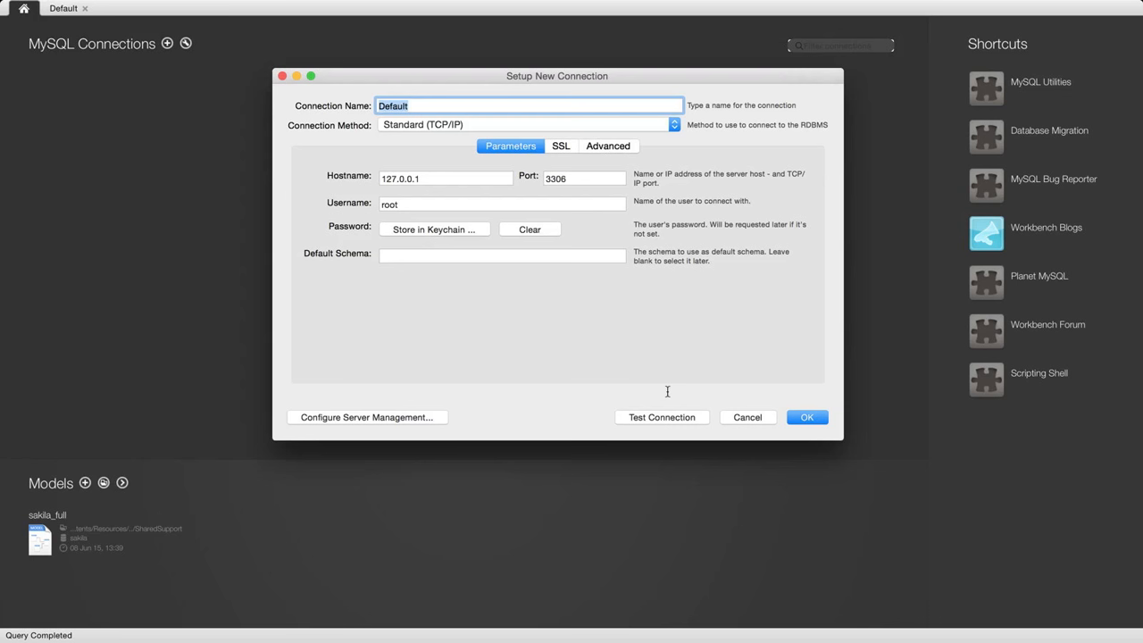
click(661, 417)
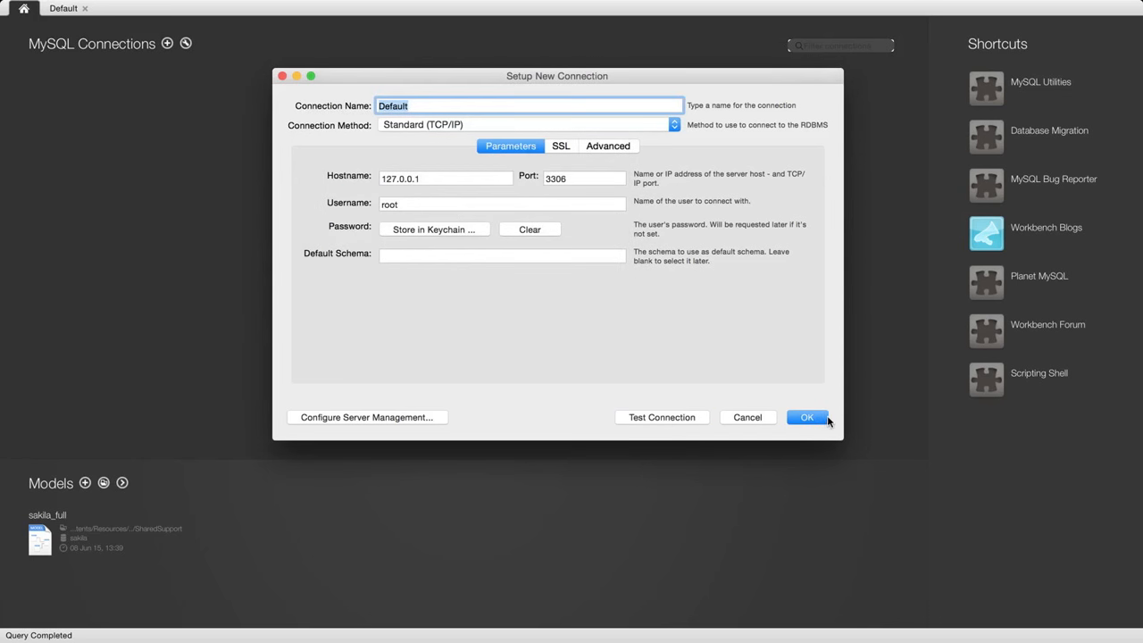
click(805, 417)
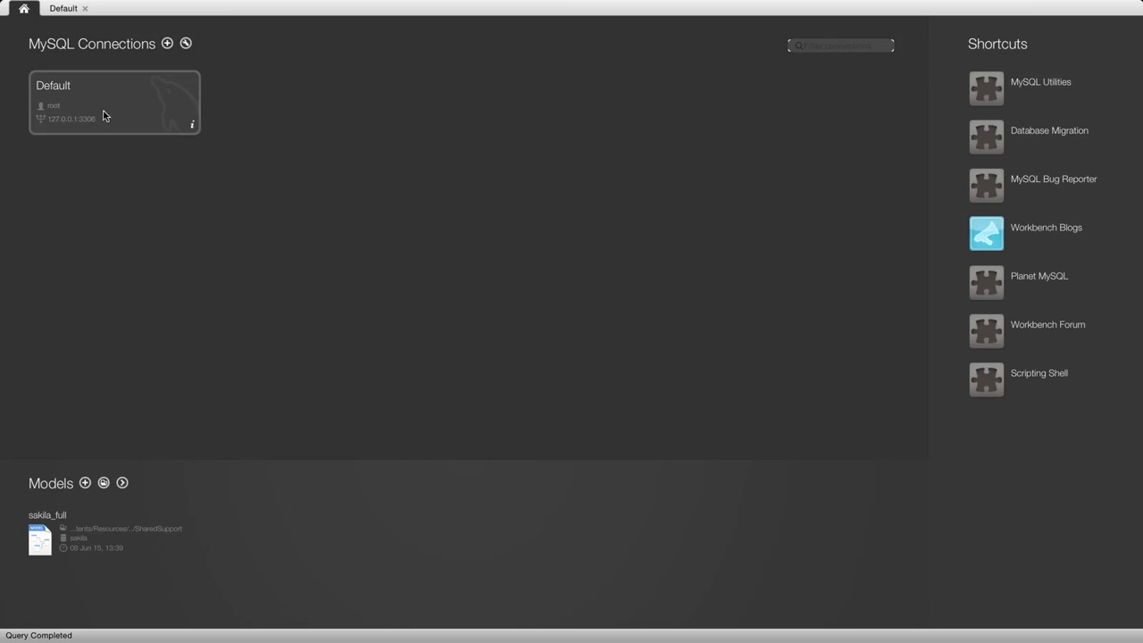
mouse_move(279, 221)
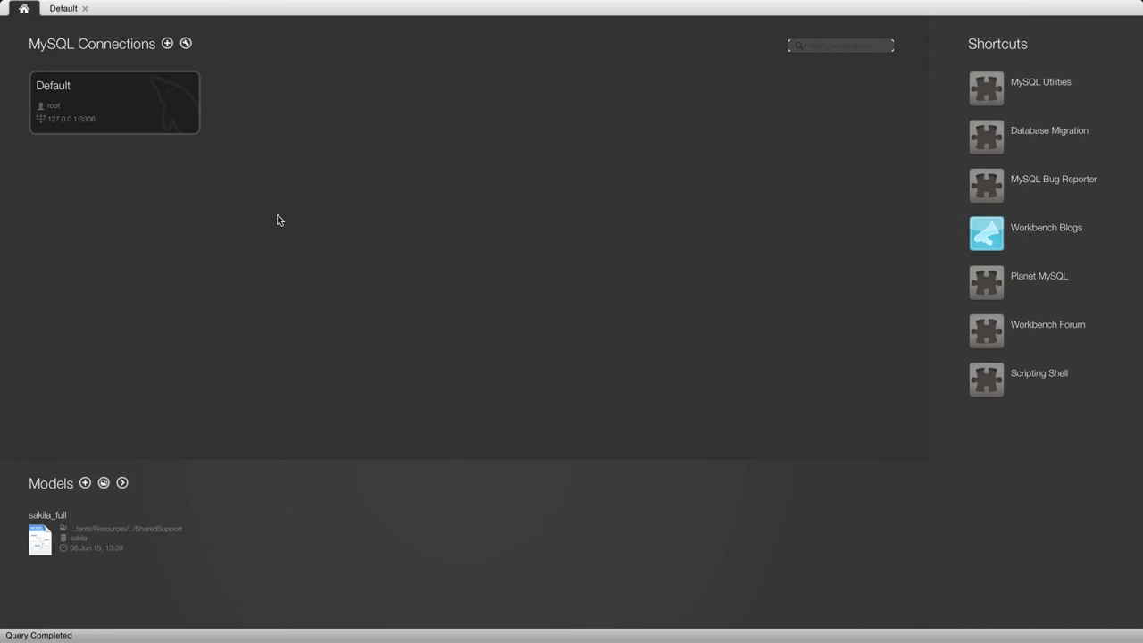
mouse_move(141, 182)
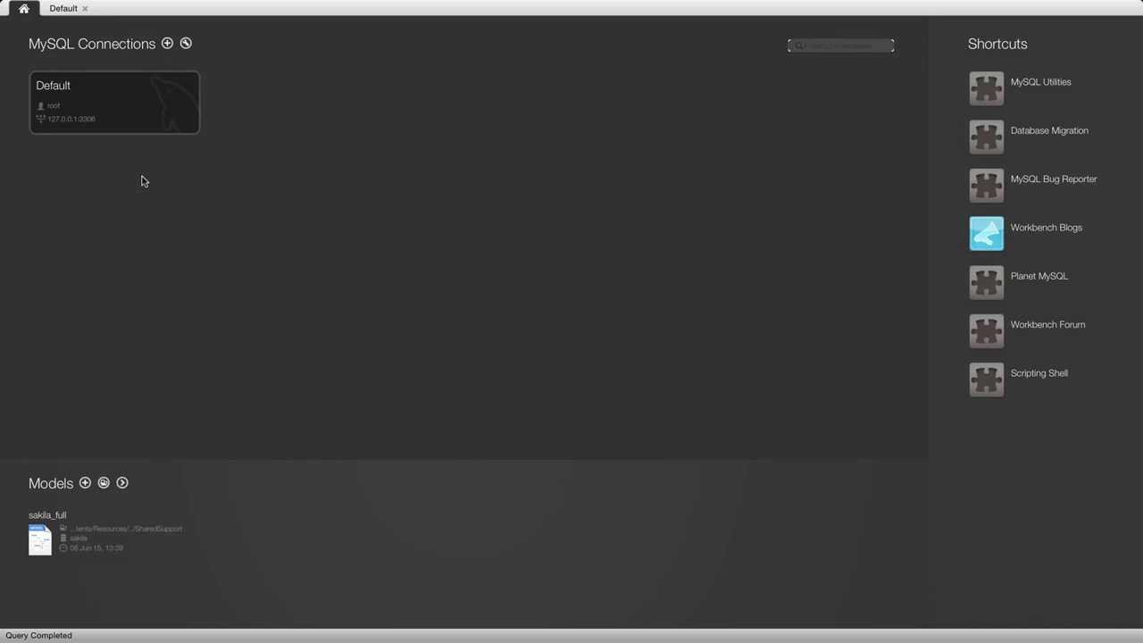
mouse_move(133, 109)
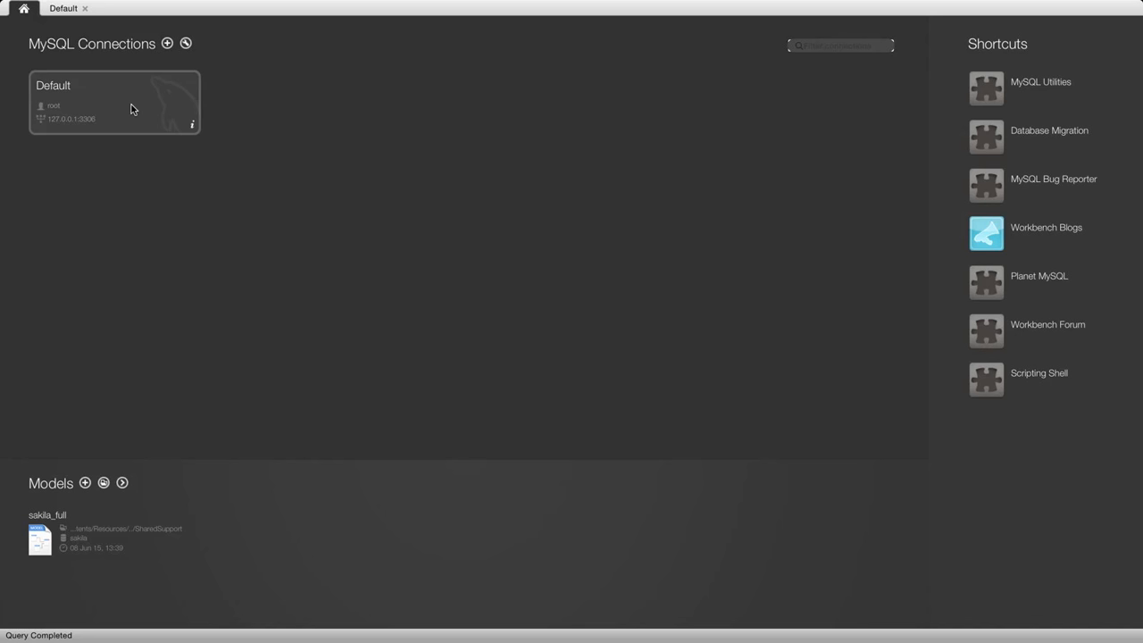
Step: Open the Default connection tile into an empty SQL editor showing the test schema
double_click(113, 103)
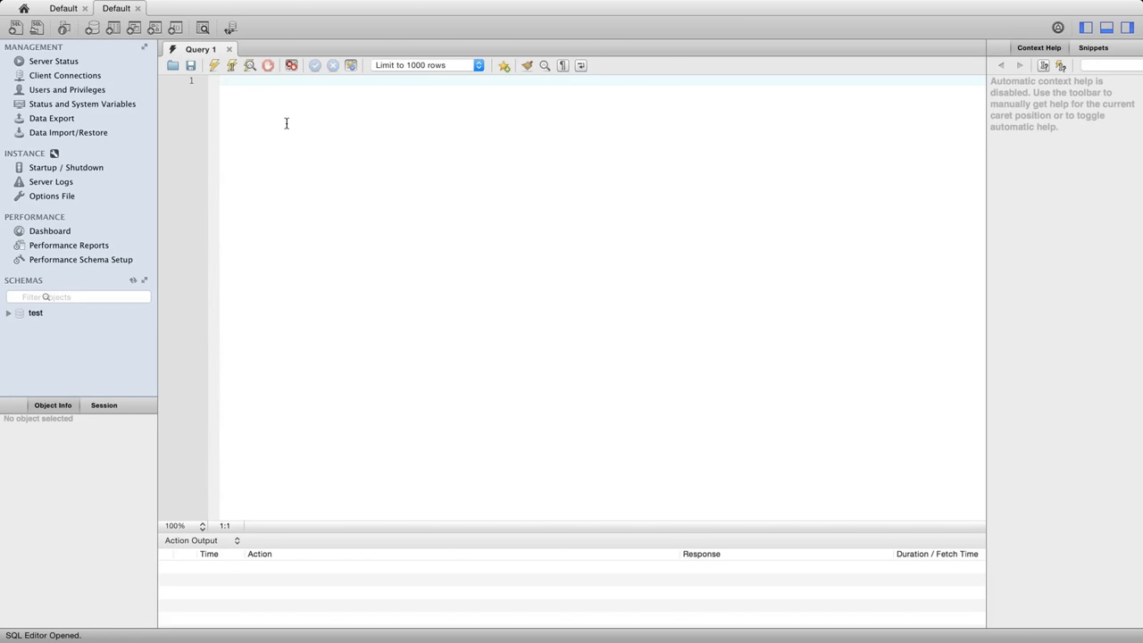
Step: Enter the statement 'show databases' in the Query 1 editor
text(show)
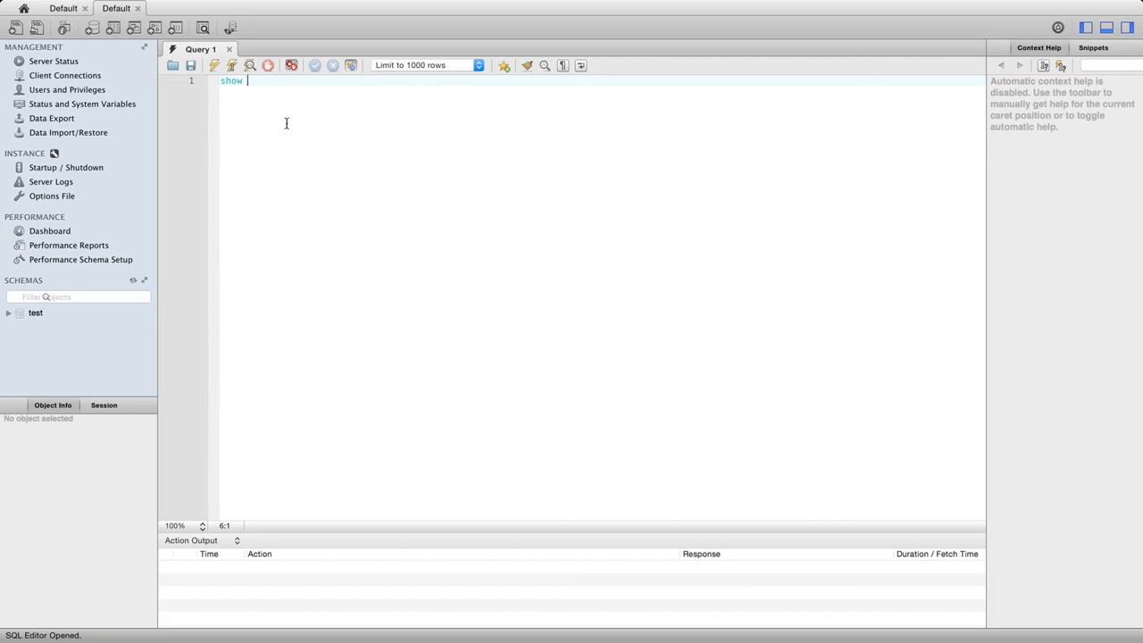
text(databases)
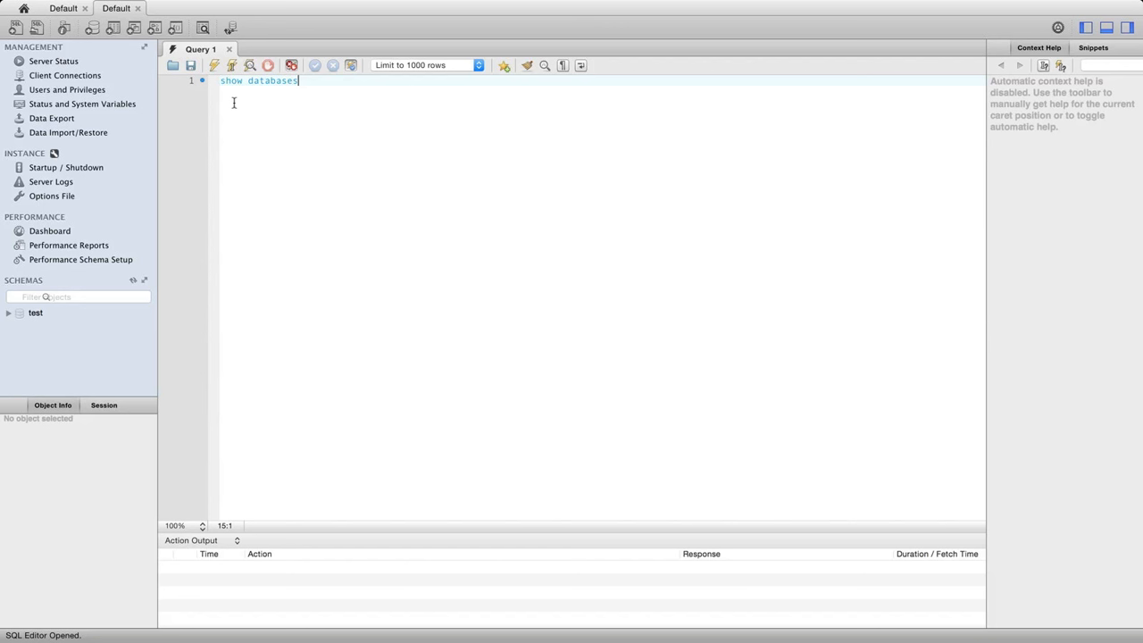
mouse_move(354, 175)
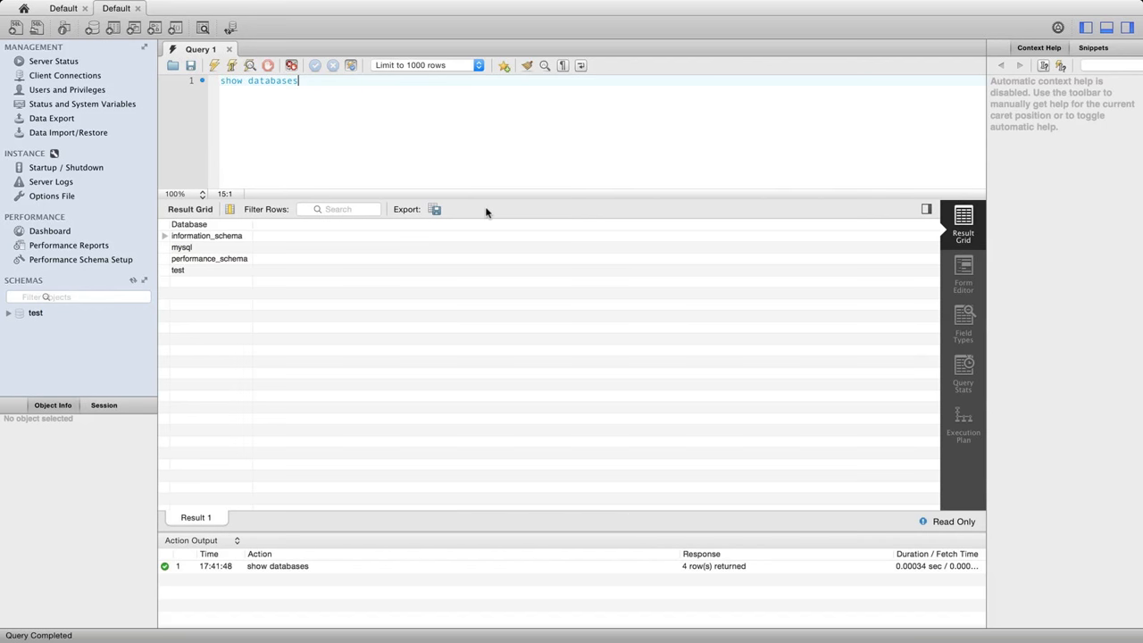
mouse_move(188, 285)
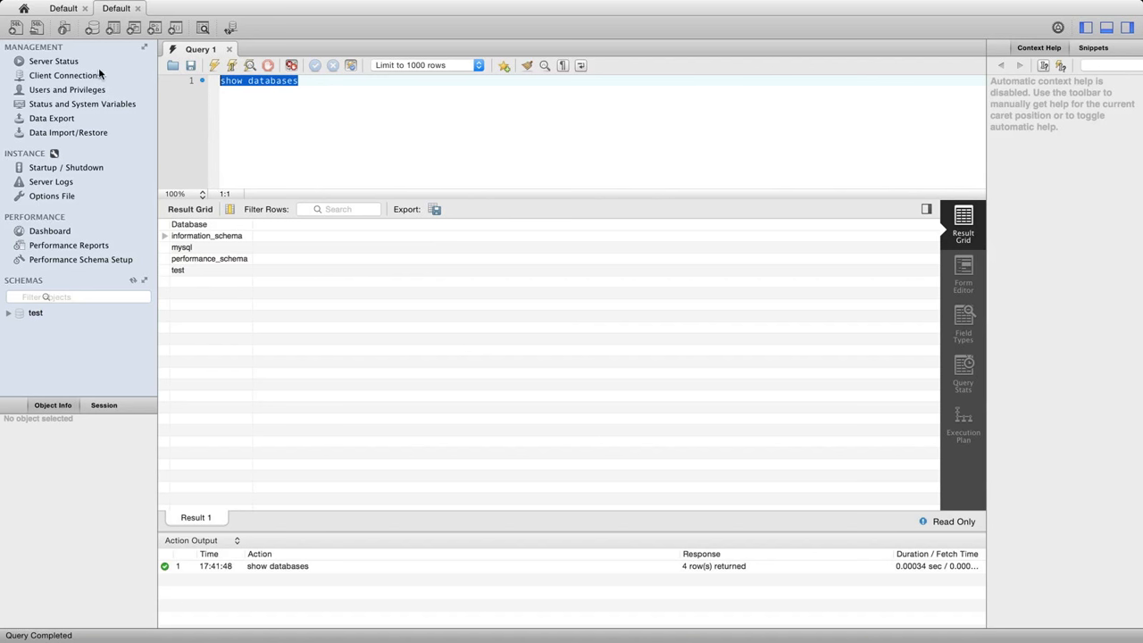
mouse_move(467, 163)
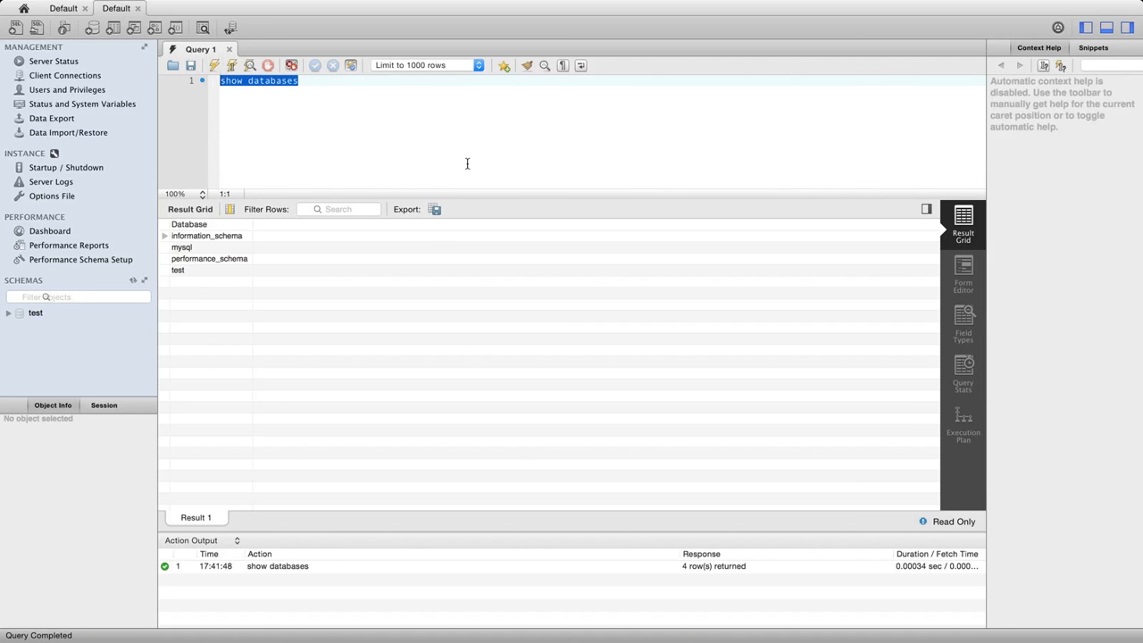
Step: Run 'create database tutorial1', then type 'show databases' to list databases again
text(create)
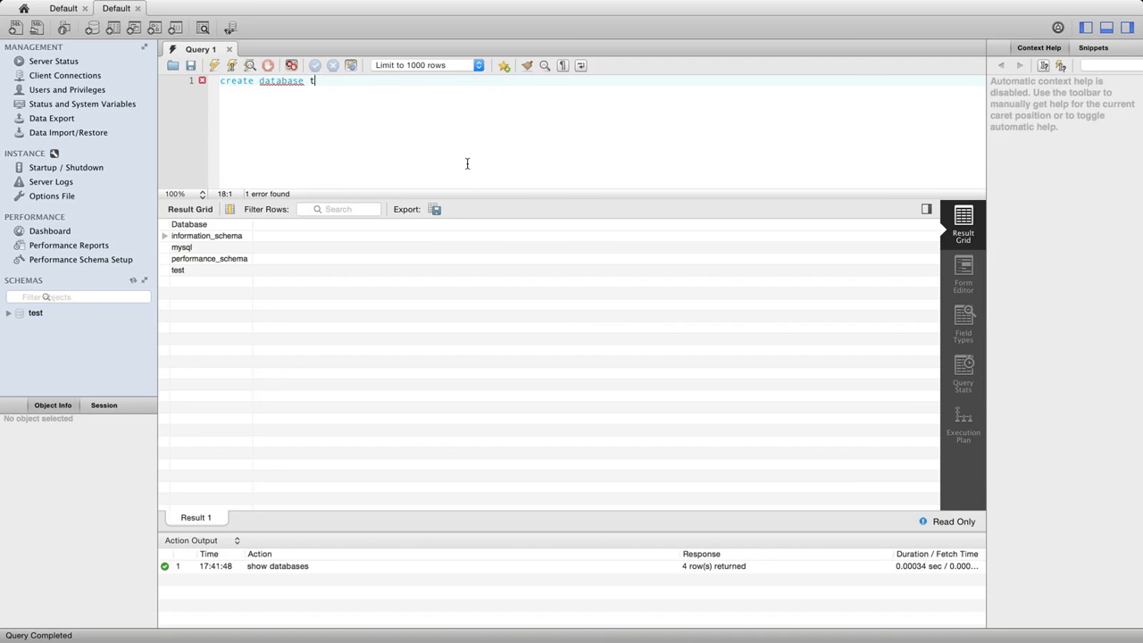
text(utorial1)
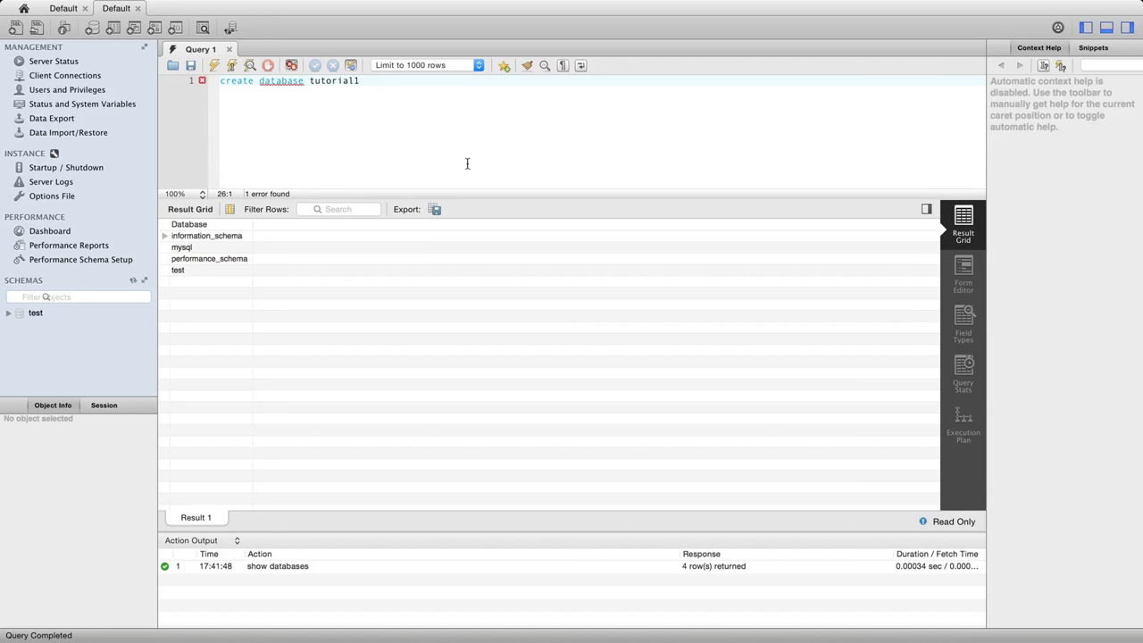
click(215, 64)
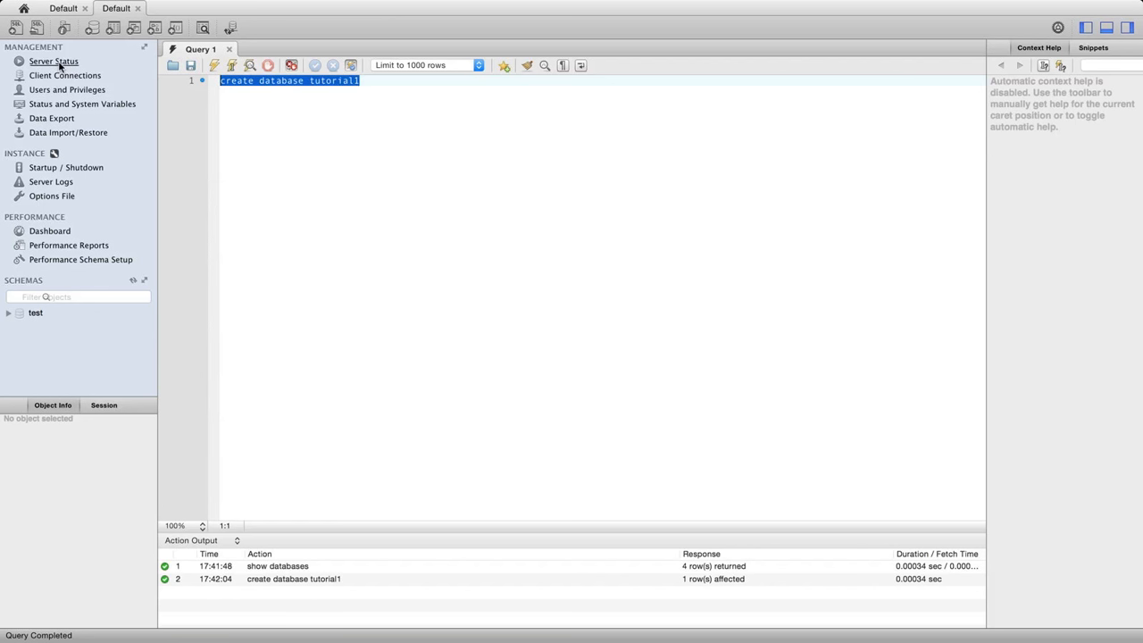
text(show dat)
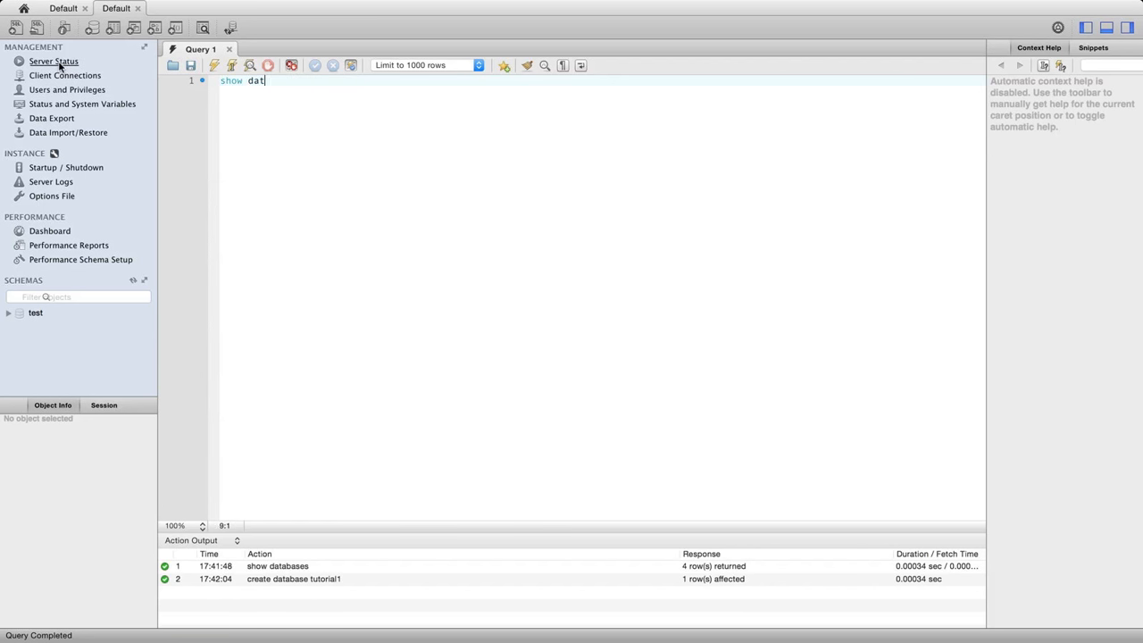
text(abases)
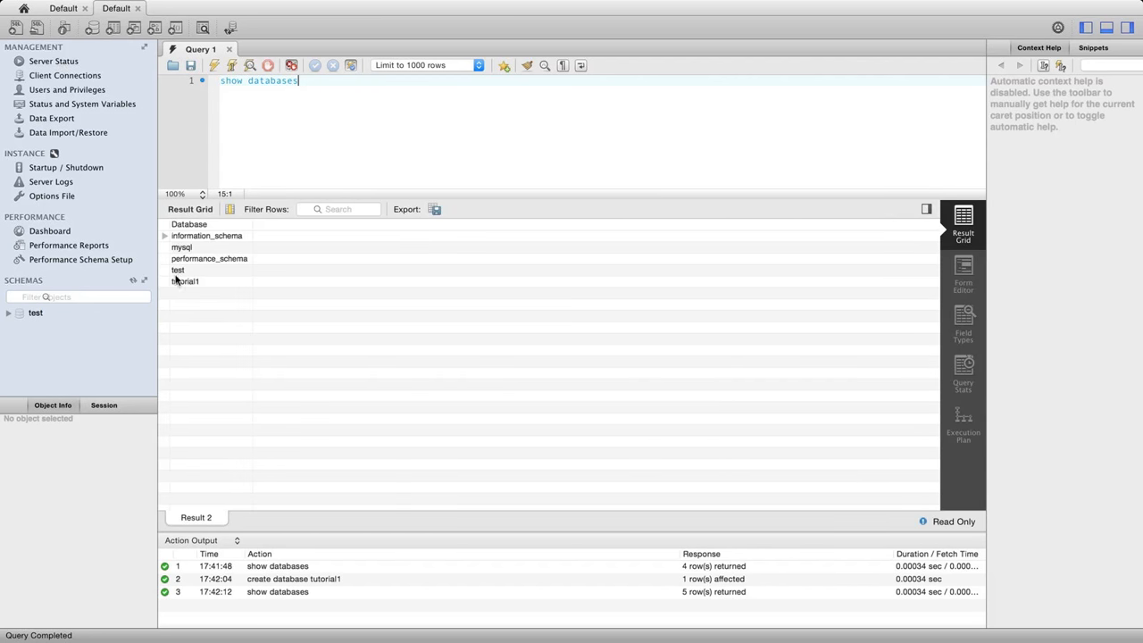
click(185, 281)
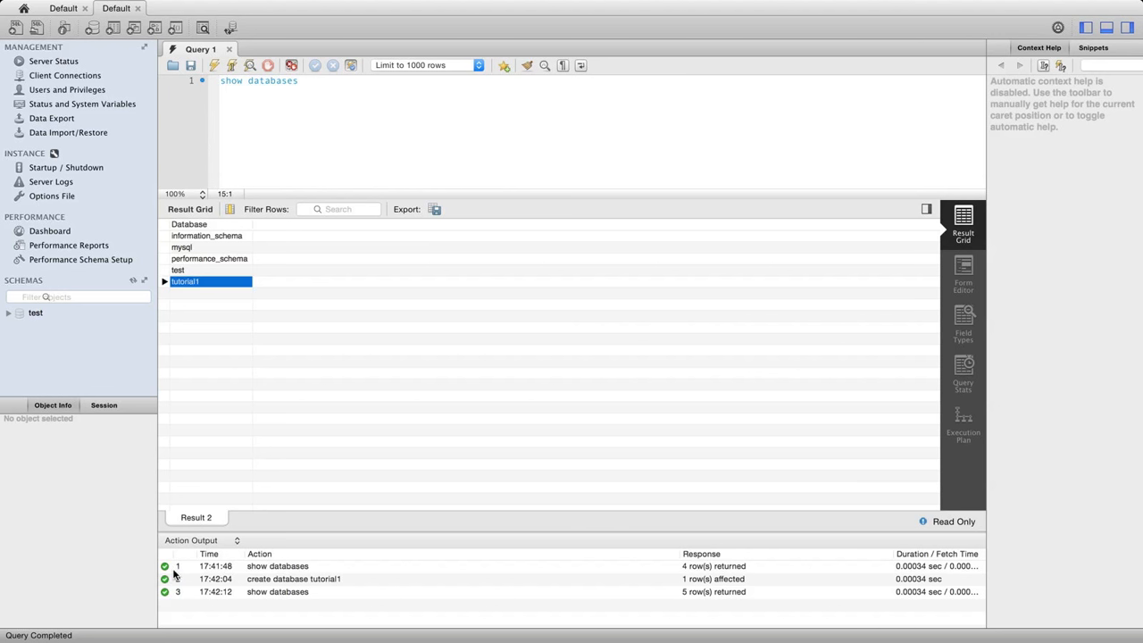
click(277, 565)
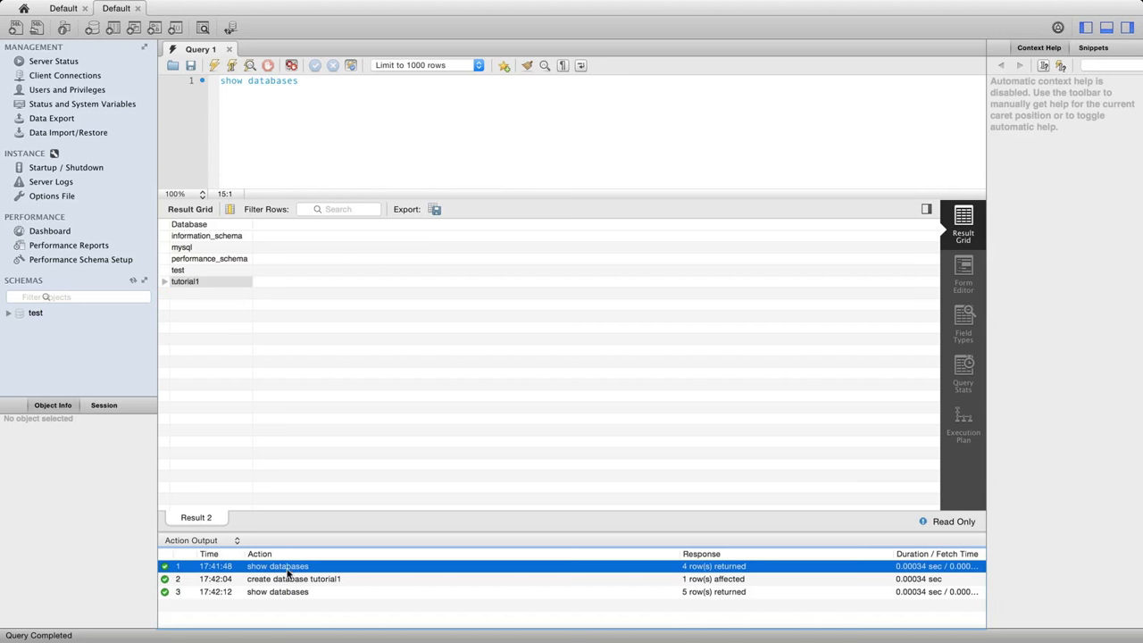
click(293, 579)
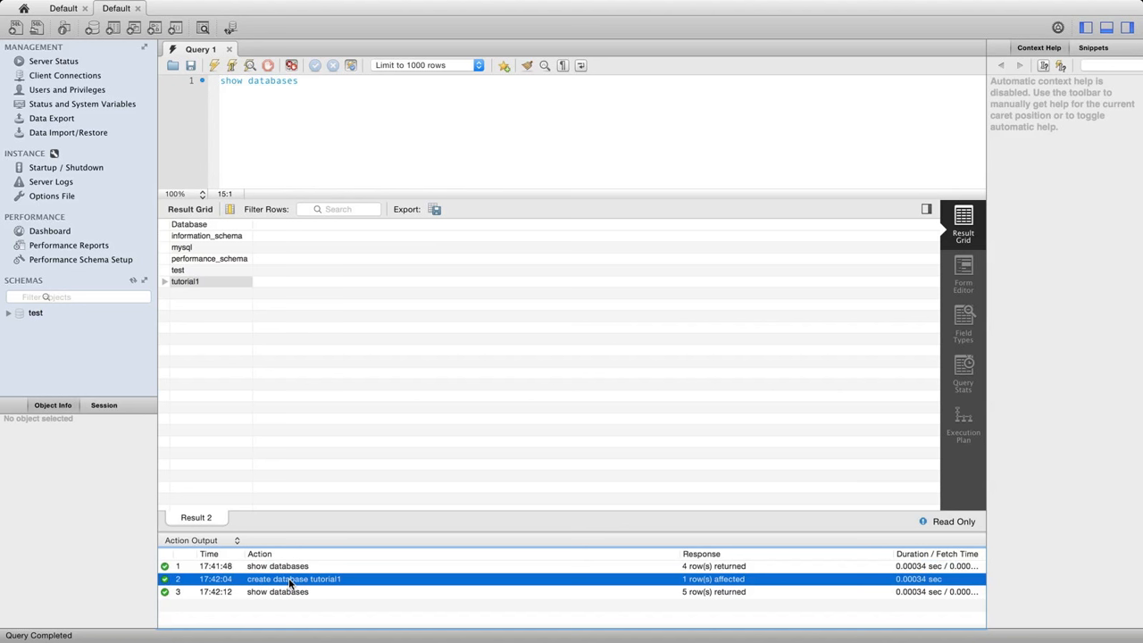
click(277, 591)
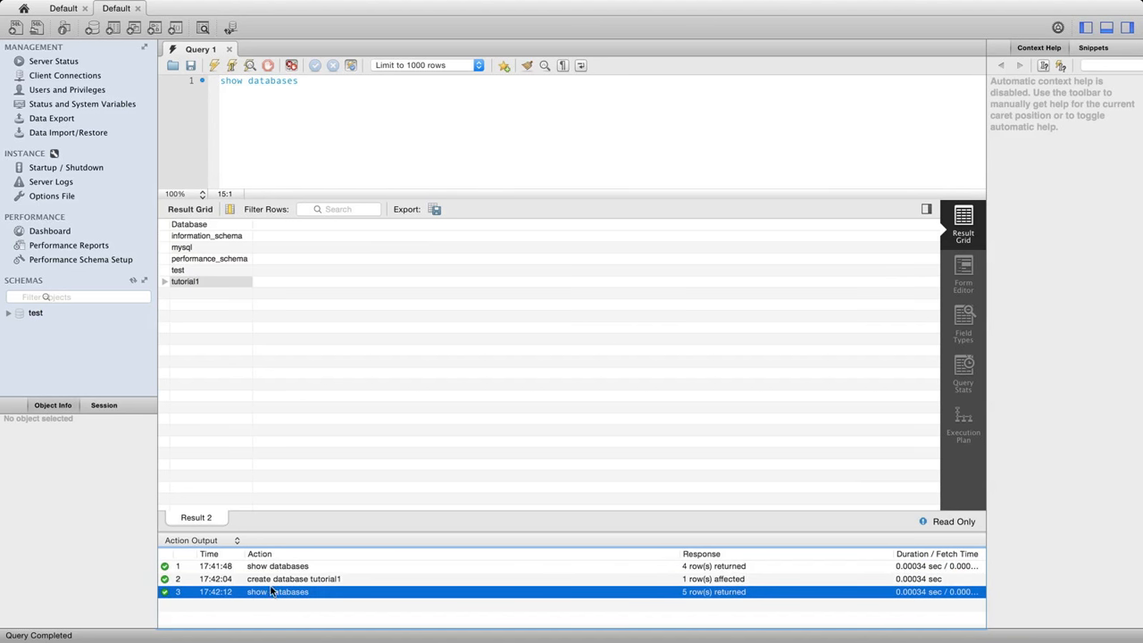
click(277, 565)
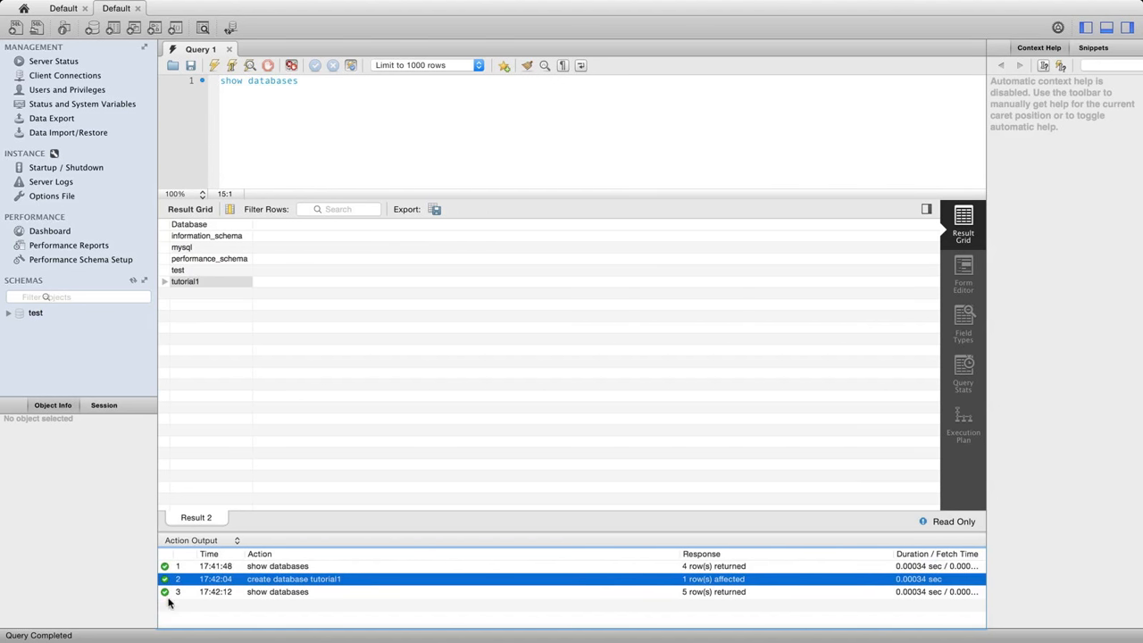
click(277, 591)
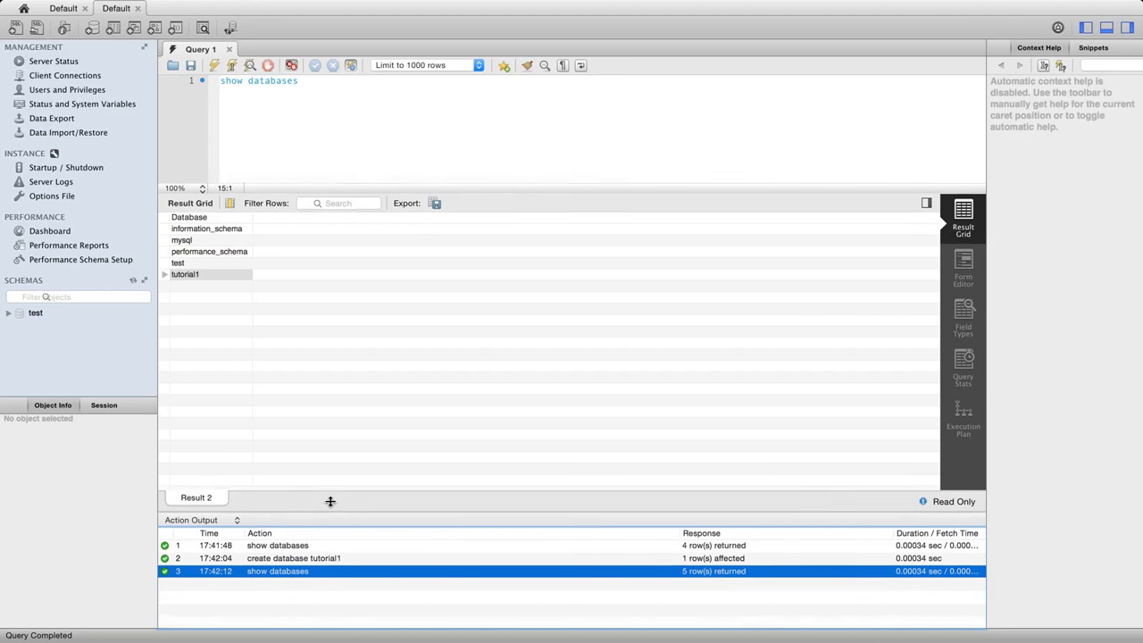
drag(330, 501, 330, 419)
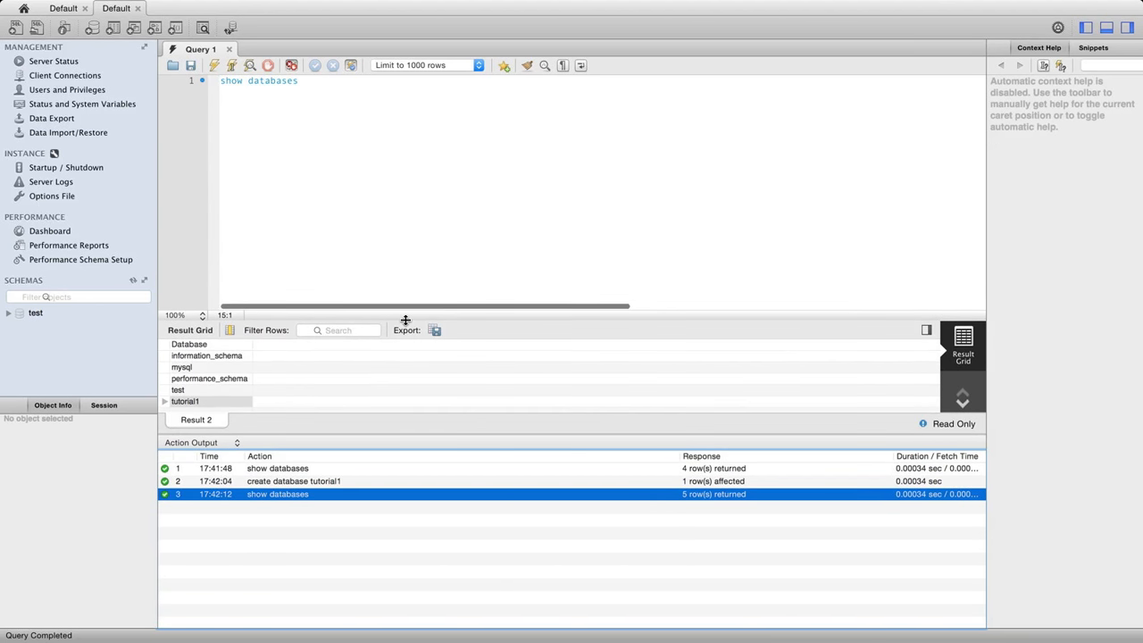
triple_click(259, 80)
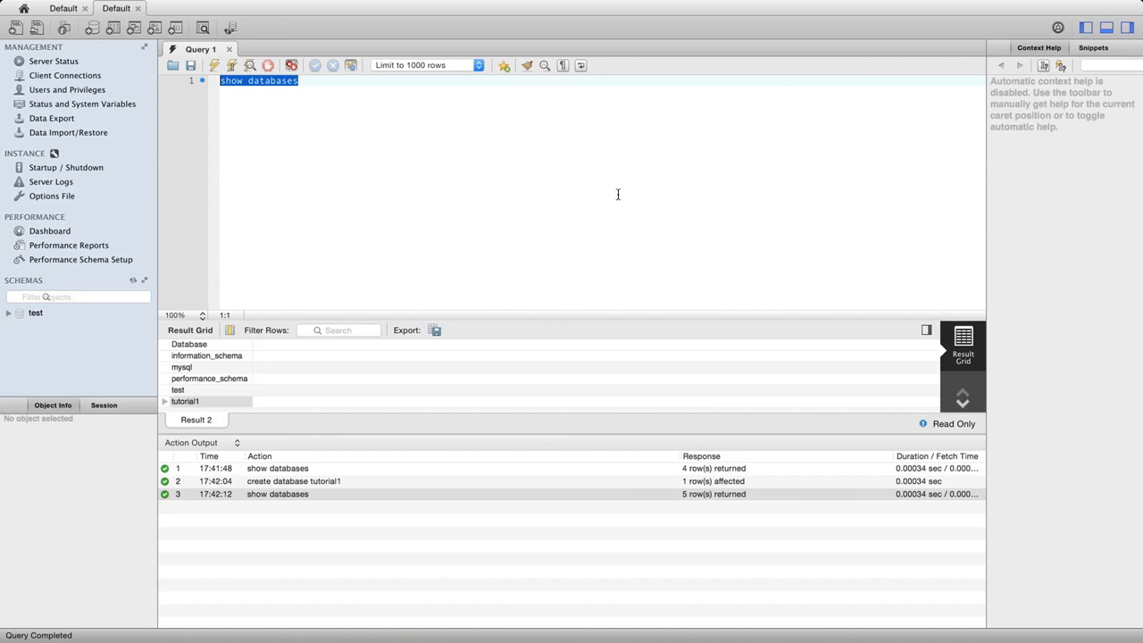
text(u)
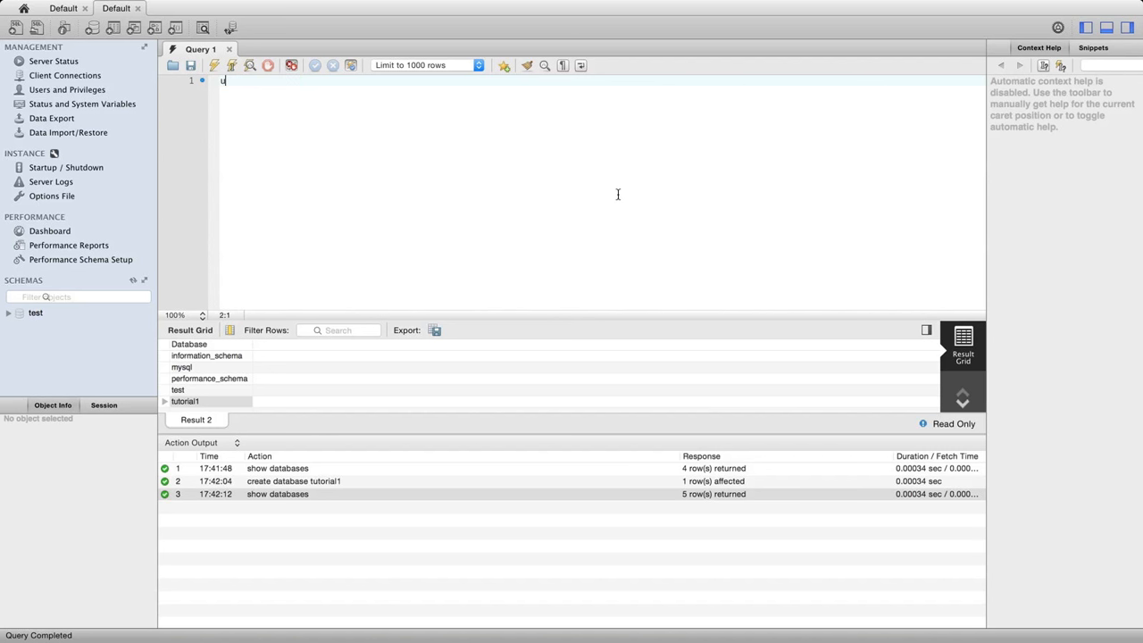
Step: Run 'use tutorial1' to make it the active database, then clear the editor
text(se tuto)
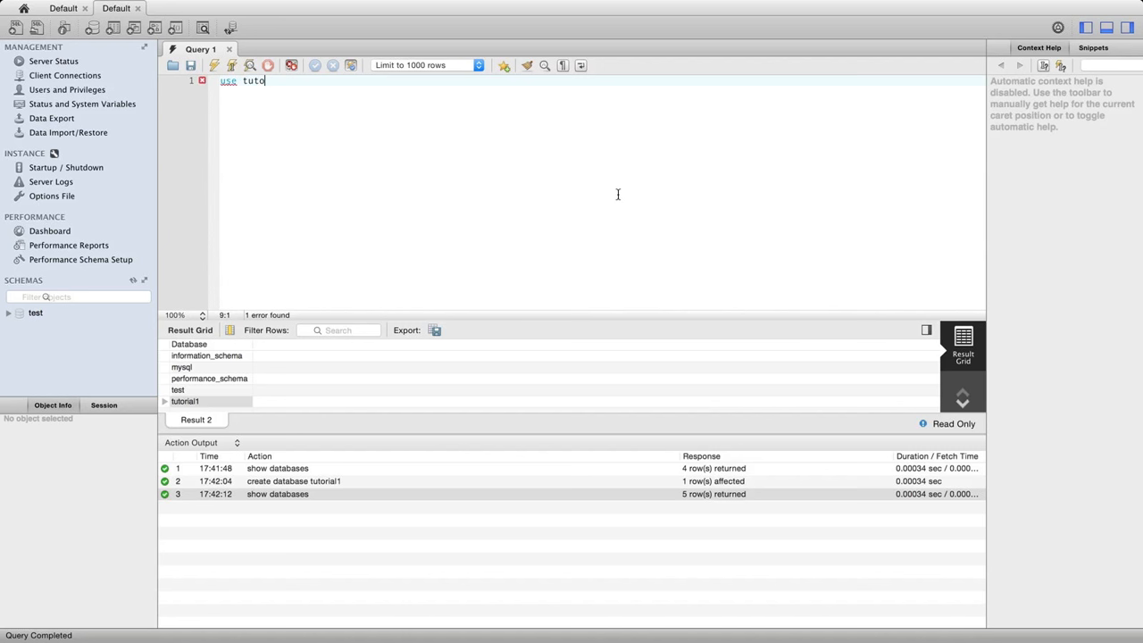
text(rial1)
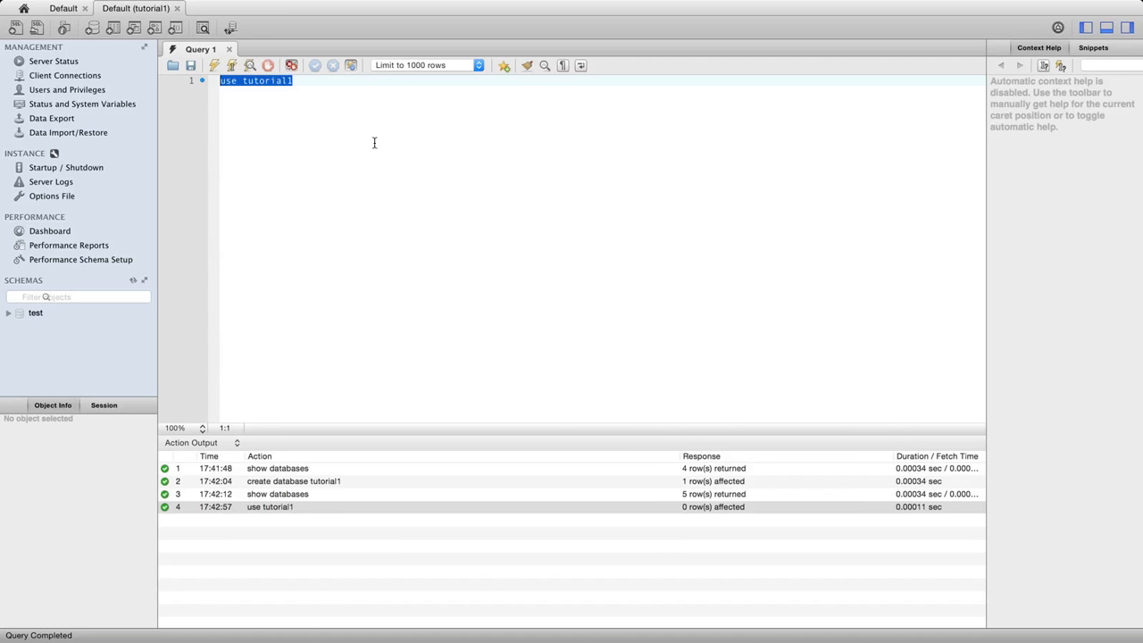
key(Delete)
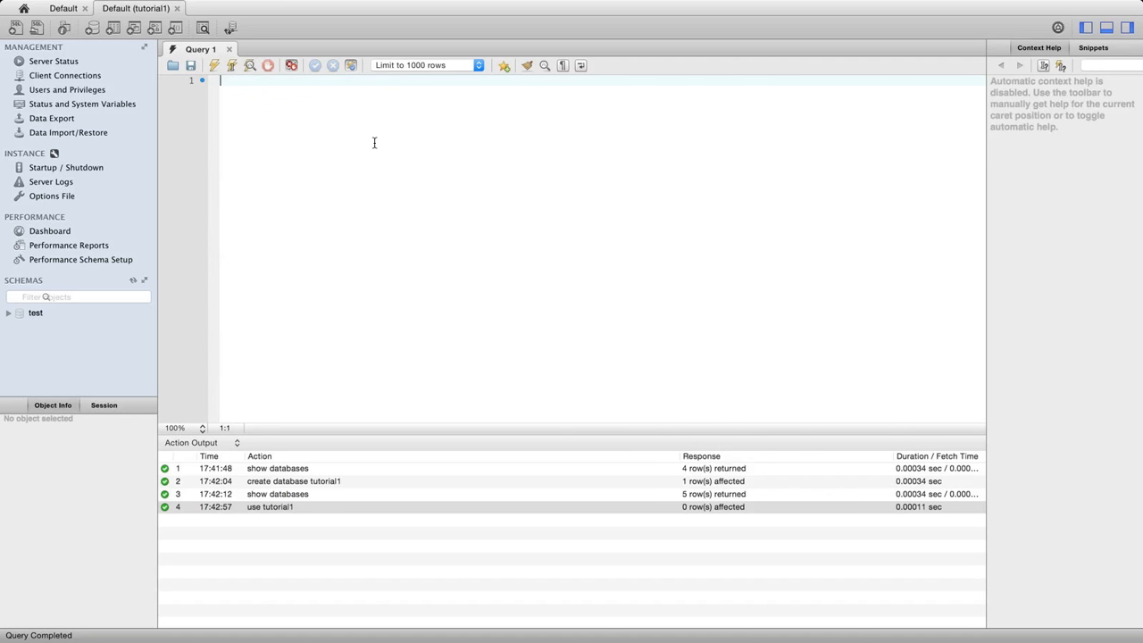
Step: Run 'create table users (username text)' and select the statement text
text(cra)
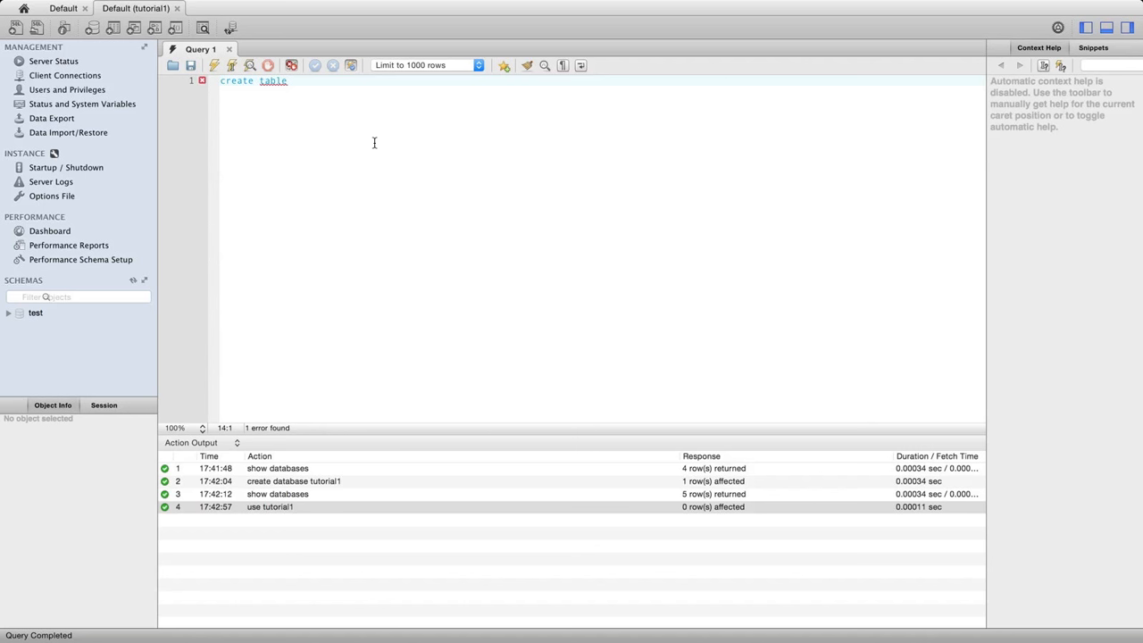
text(users)
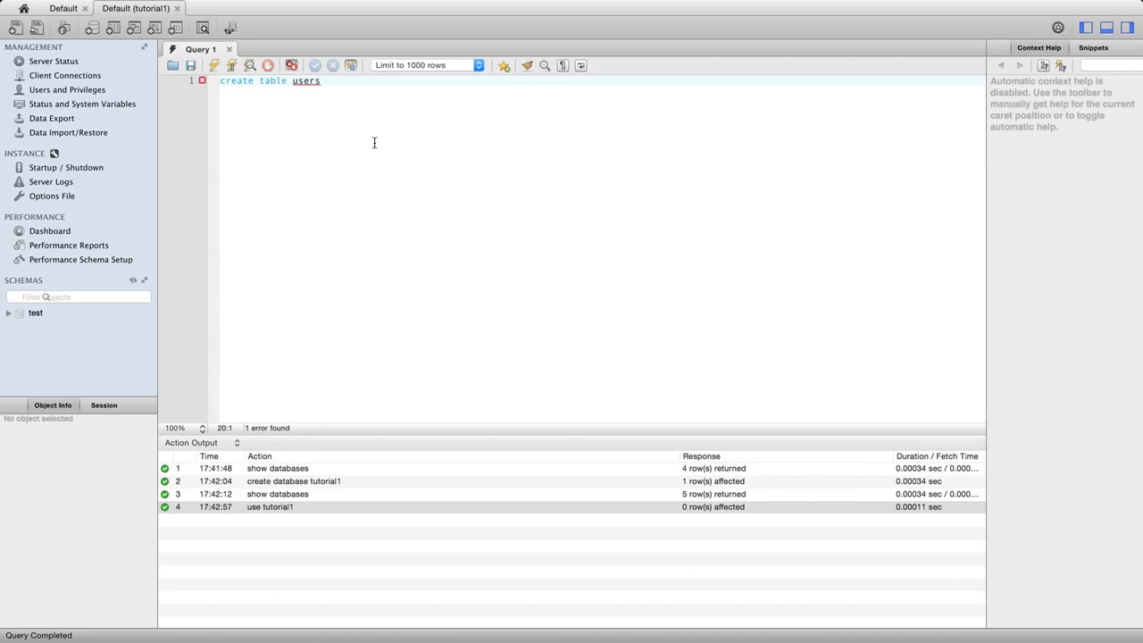
text(())
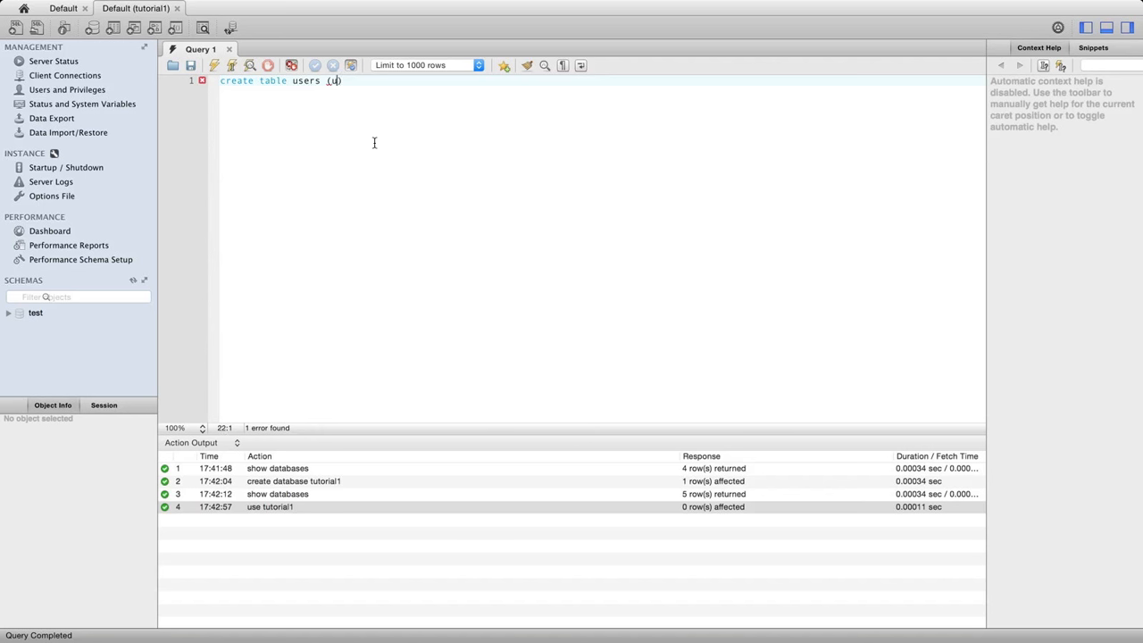
text(sername_)
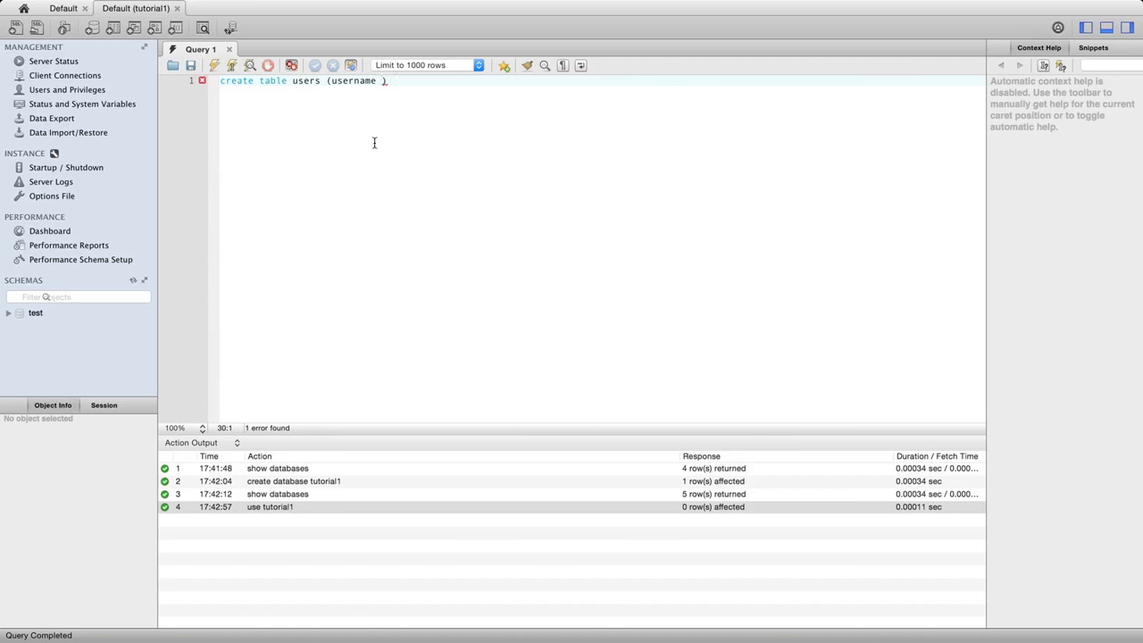
text(t)
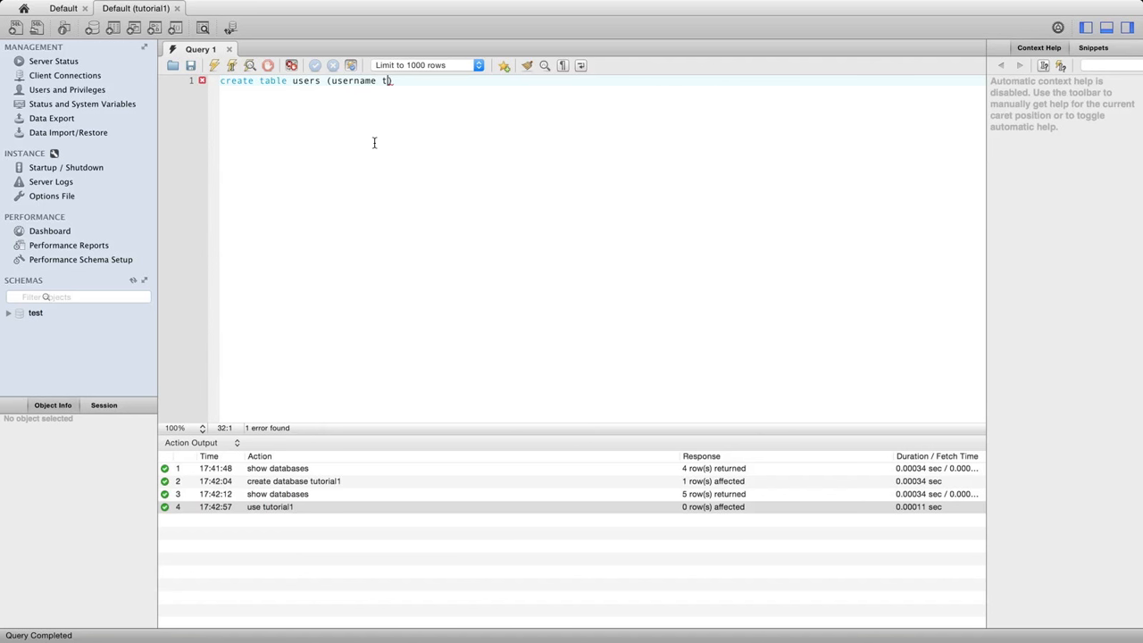
text(ext))
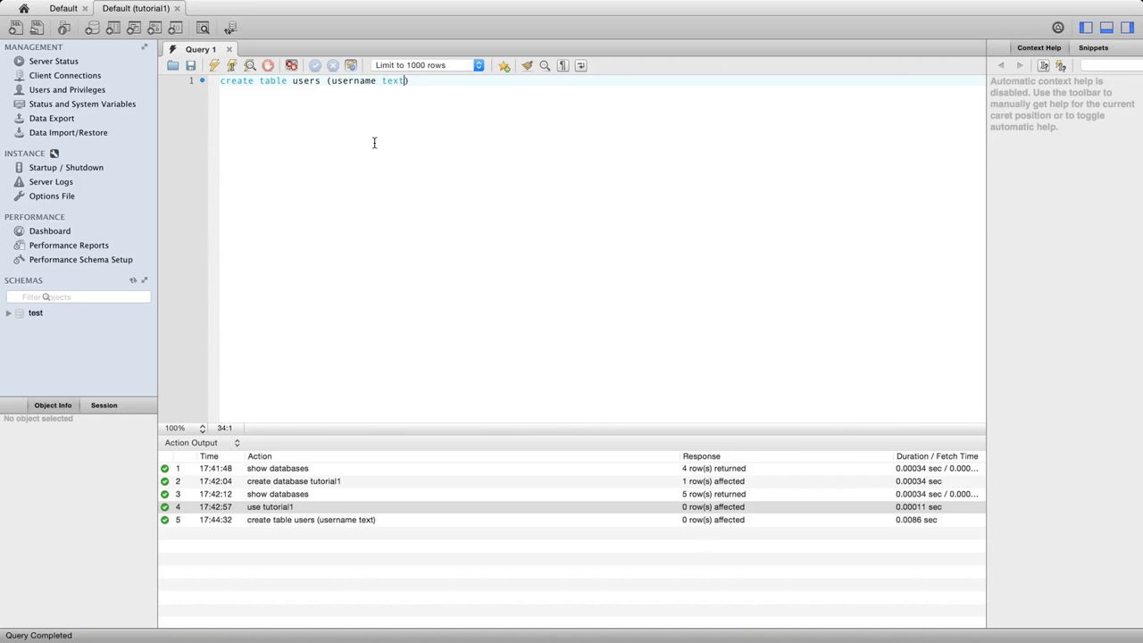
mouse_move(420, 122)
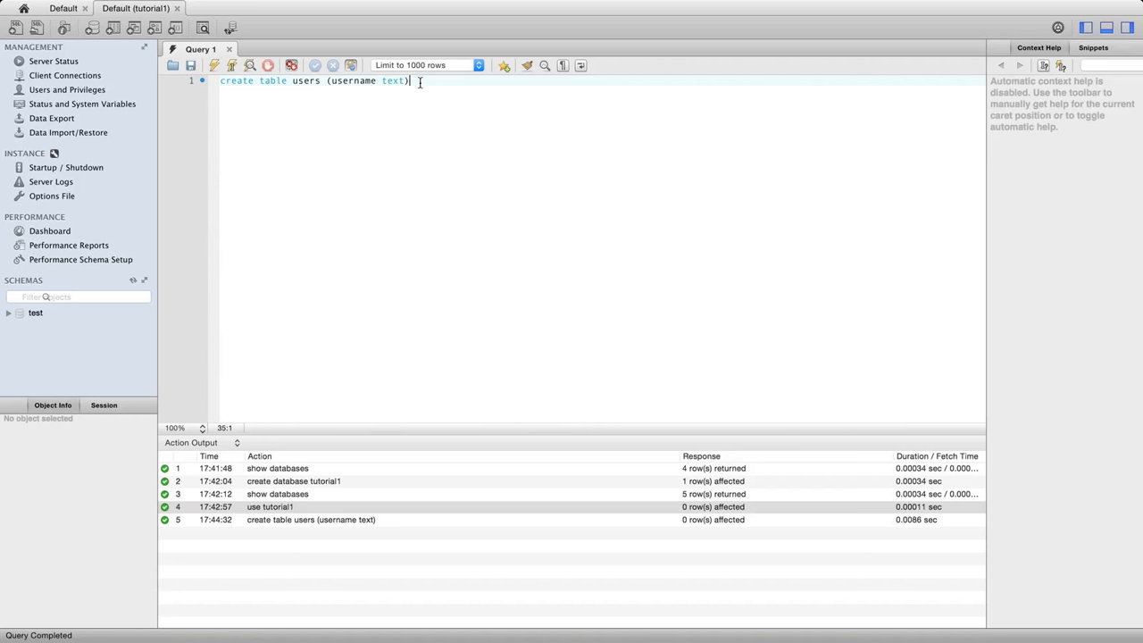
key(cmd+a)
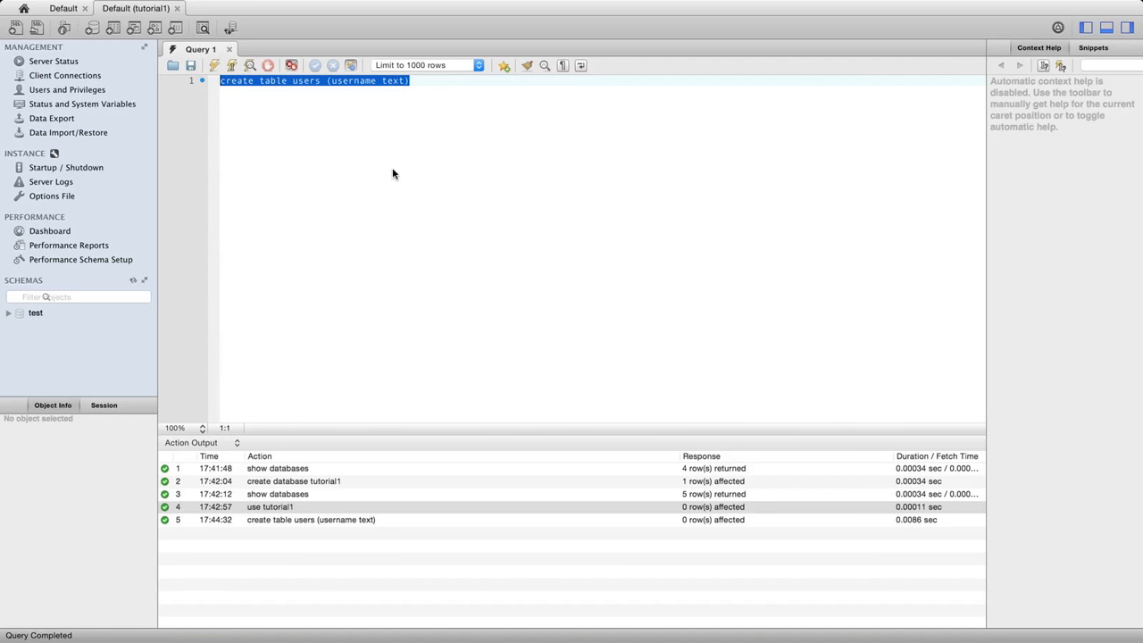
text(show tables)
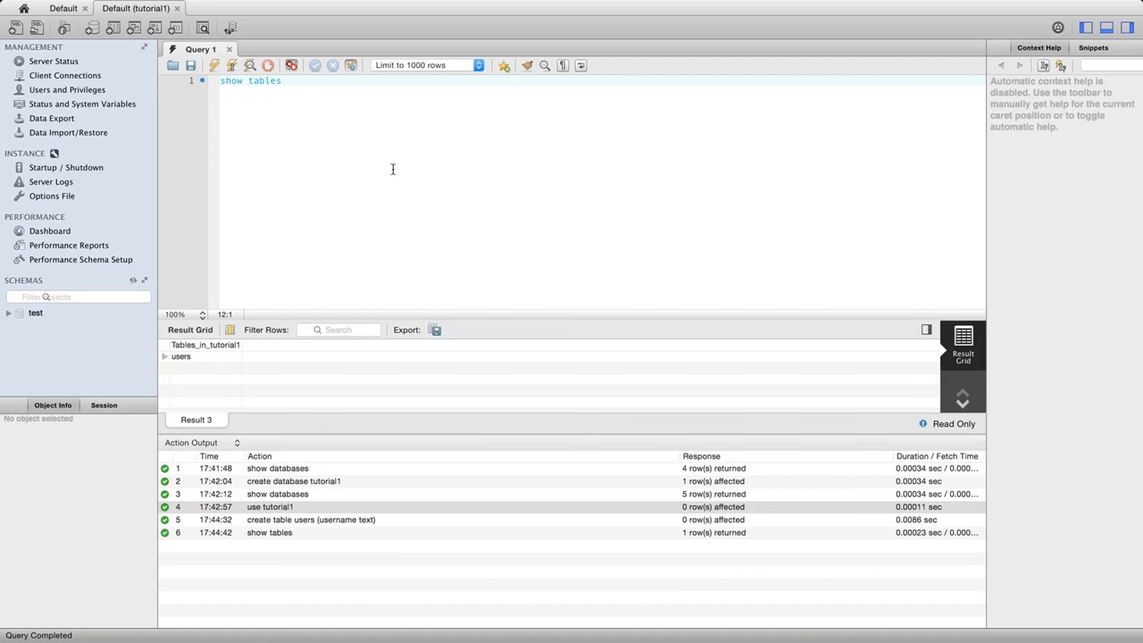
mouse_move(239, 315)
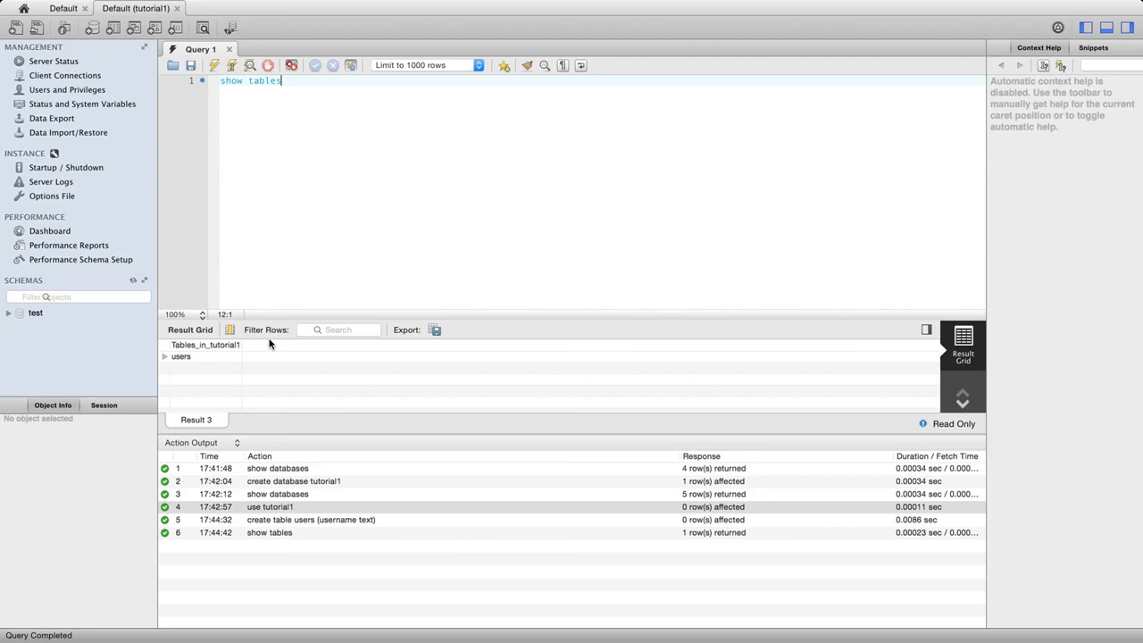
click(181, 356)
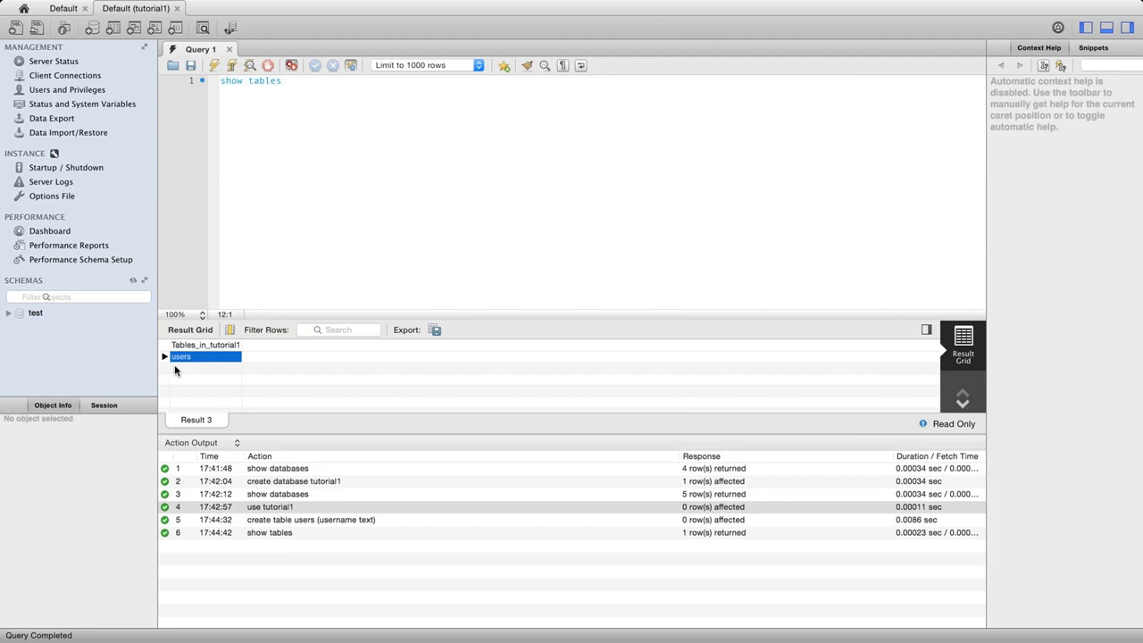
mouse_move(292, 38)
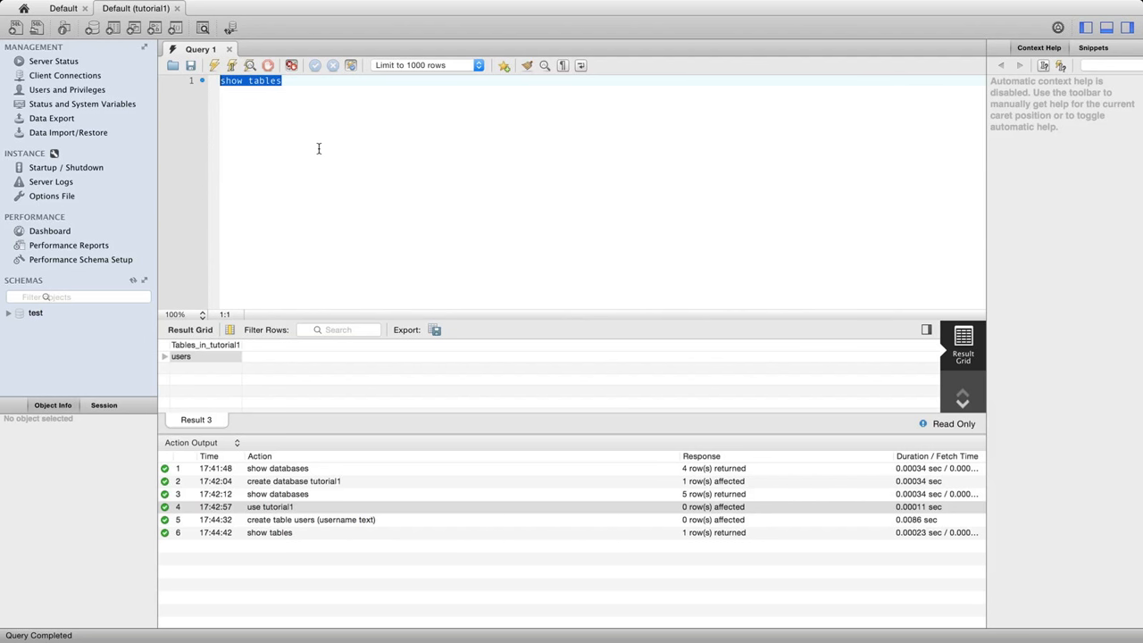
Step: Run 'desc users', highlighting username, text and nullable cells, then begin an insert
text(desc)
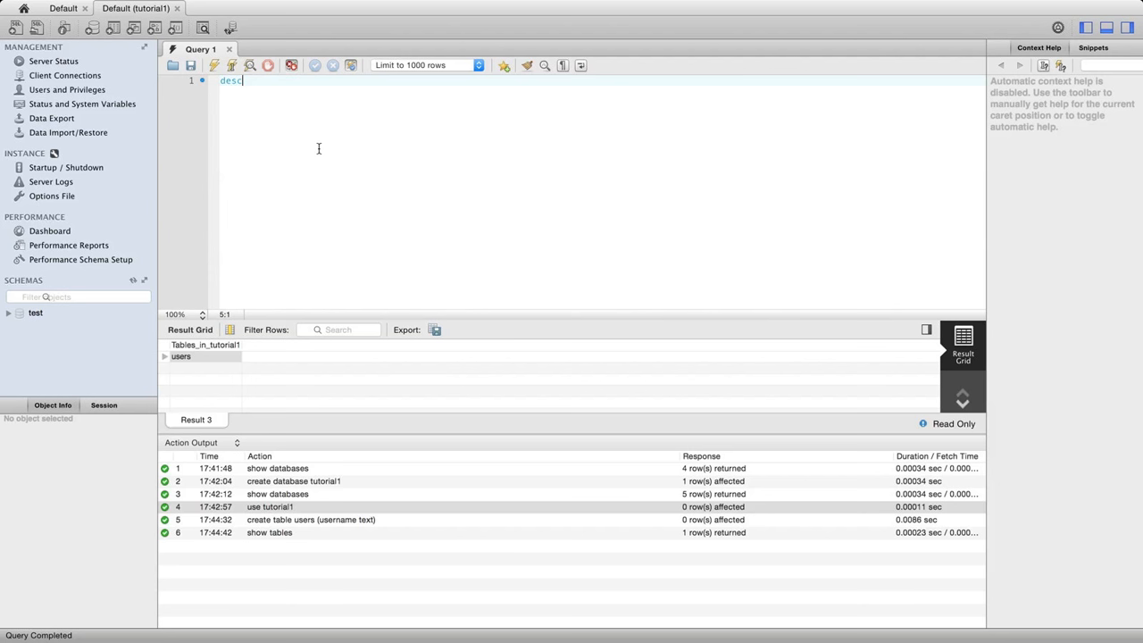
text(users)
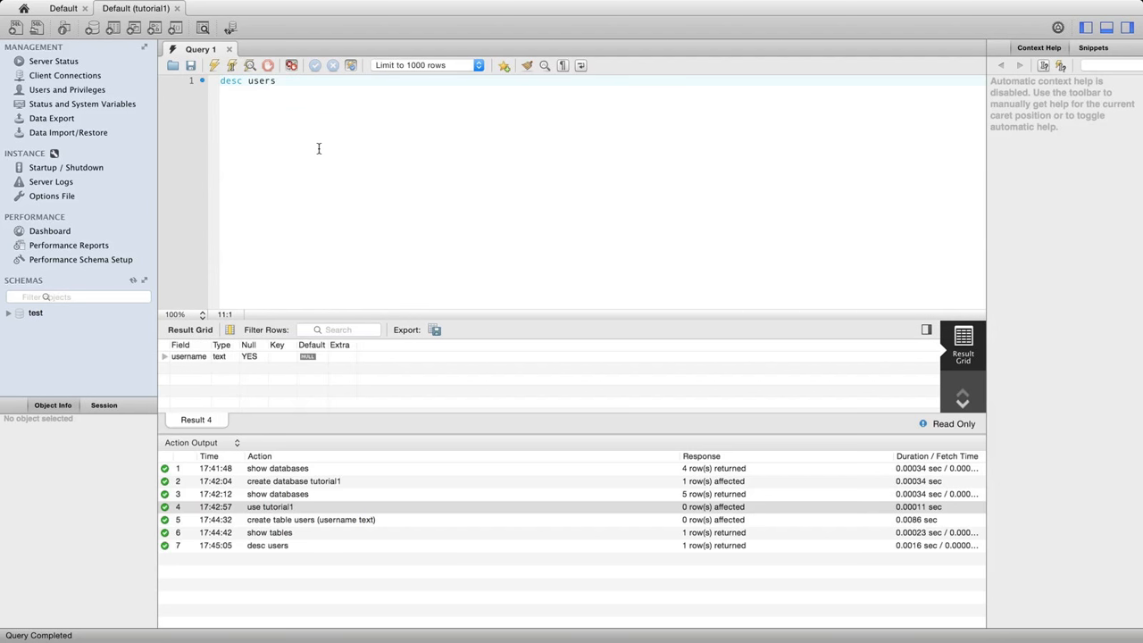
click(188, 355)
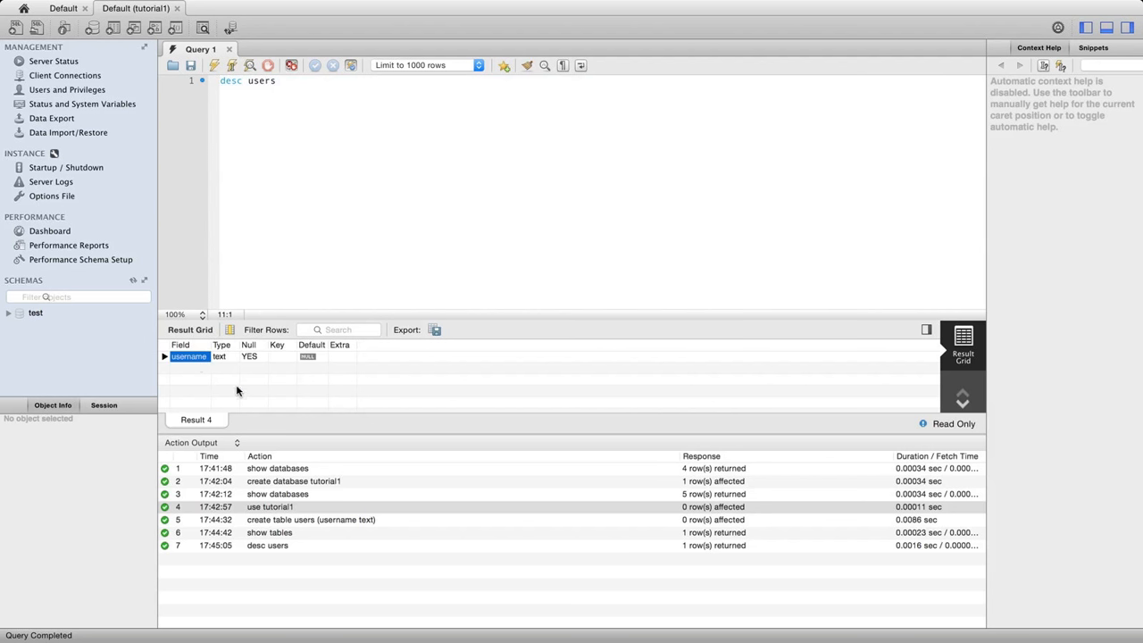
click(219, 356)
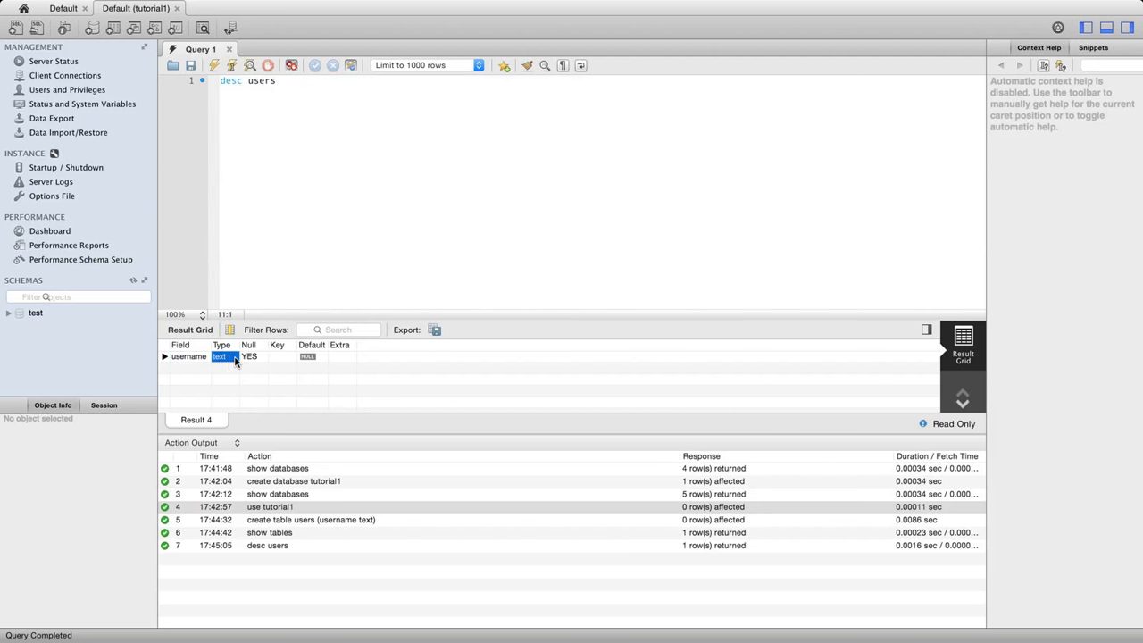
click(250, 356)
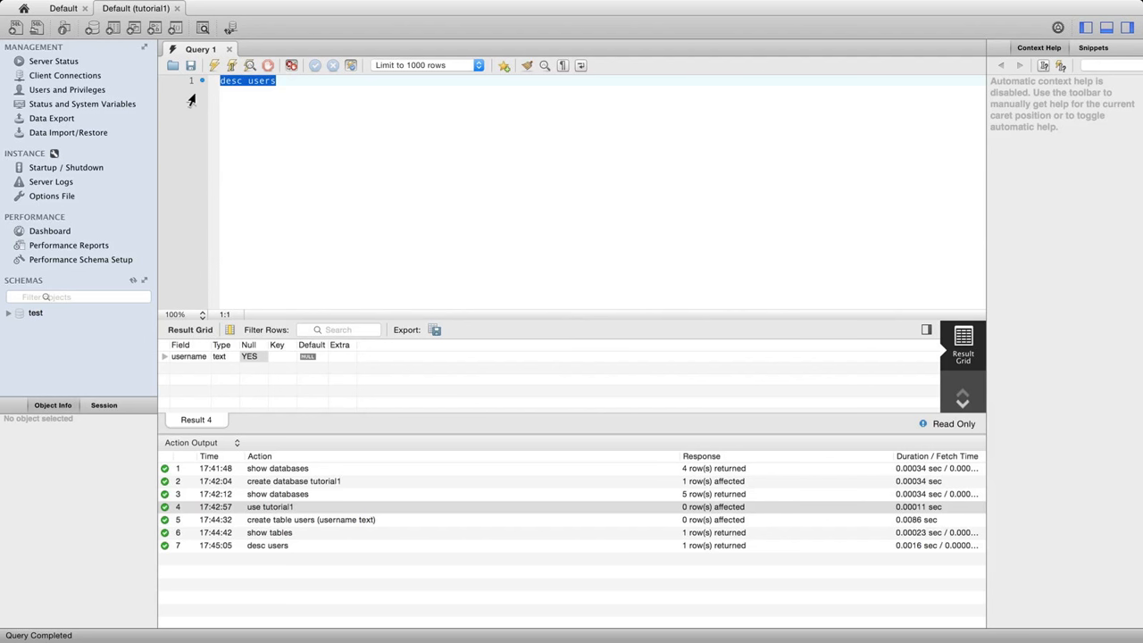
click(240, 80)
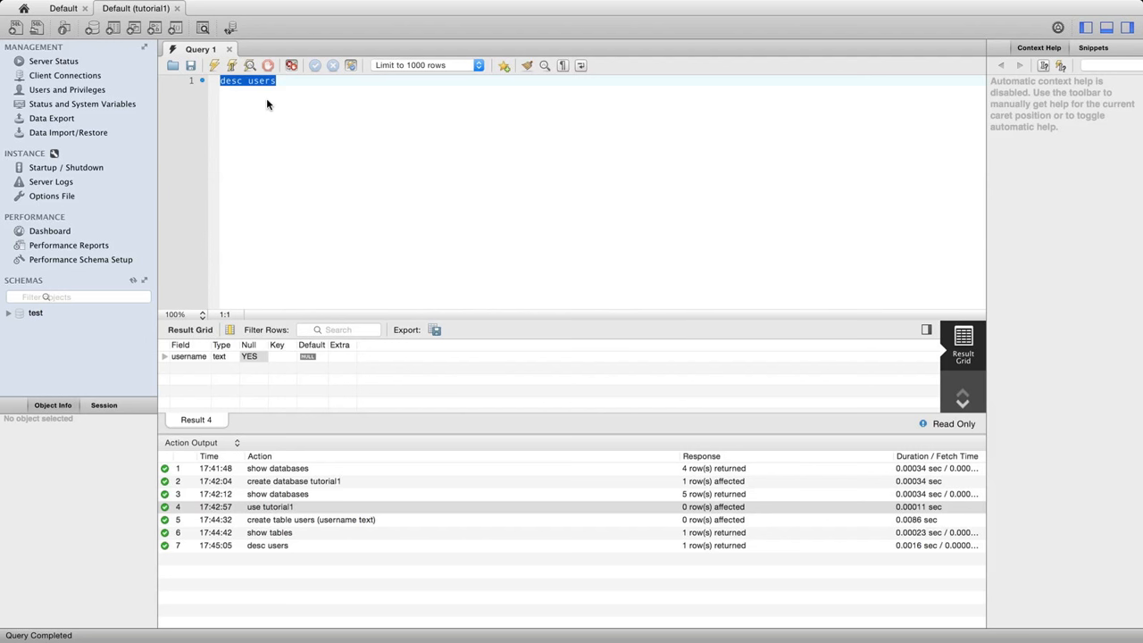
mouse_move(337, 141)
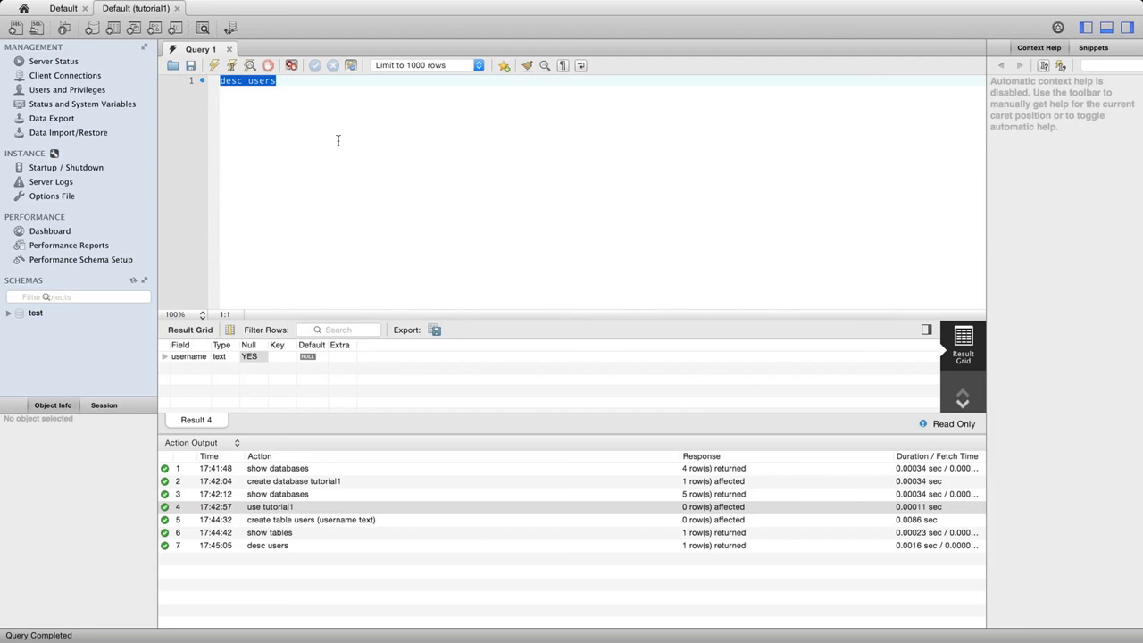
text(inser)
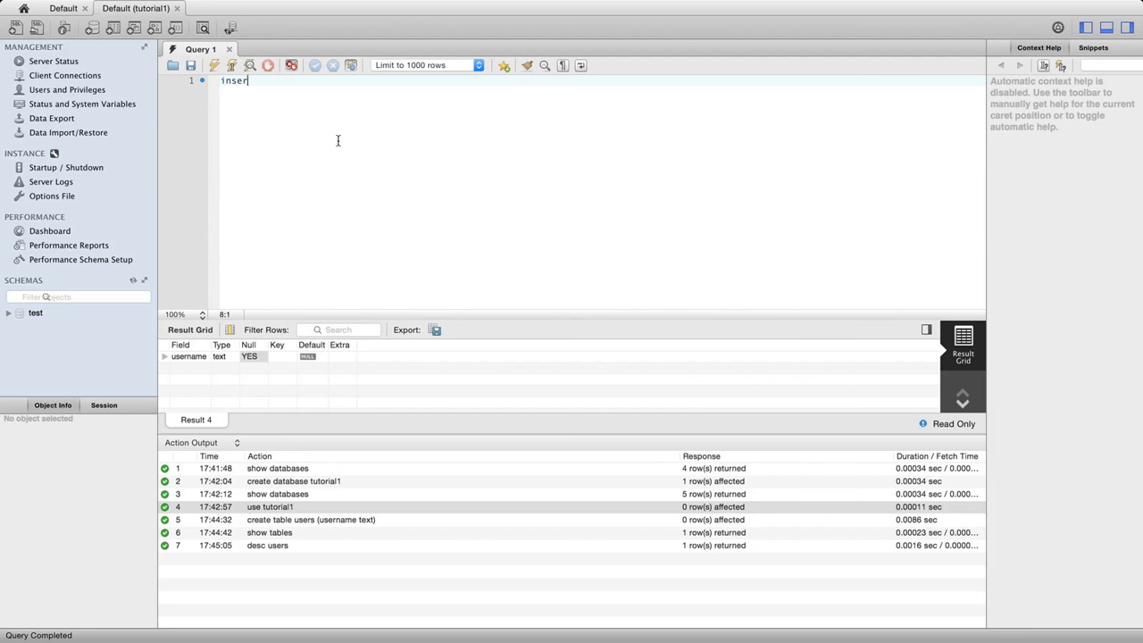
Step: Run insert into users (username) values ("Bob") and check it in the log
text(into)
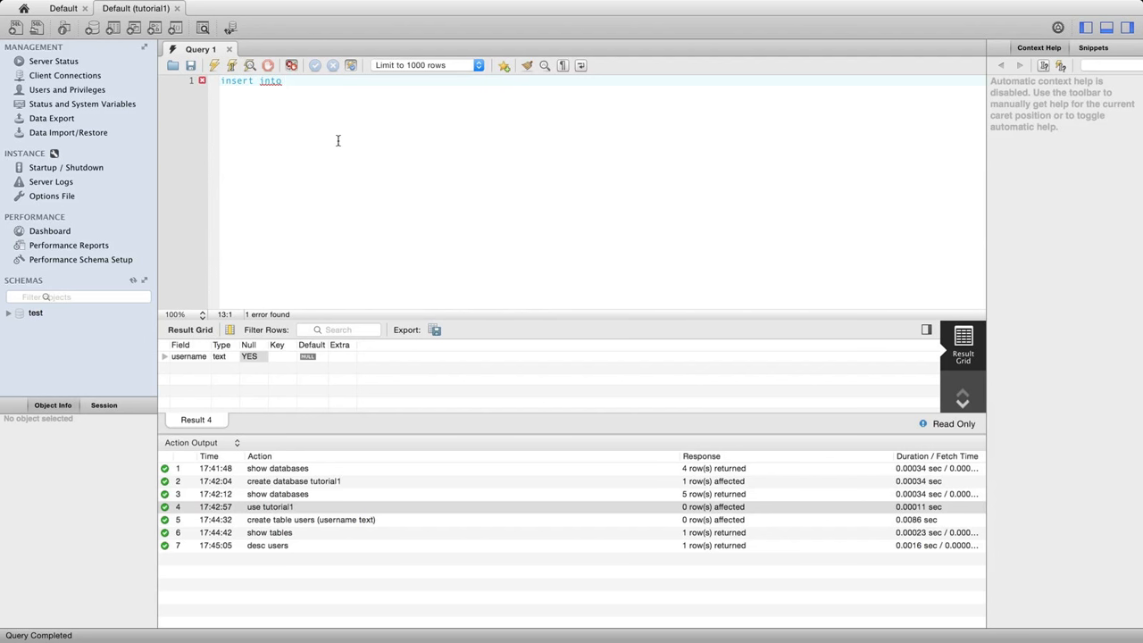
text(users)
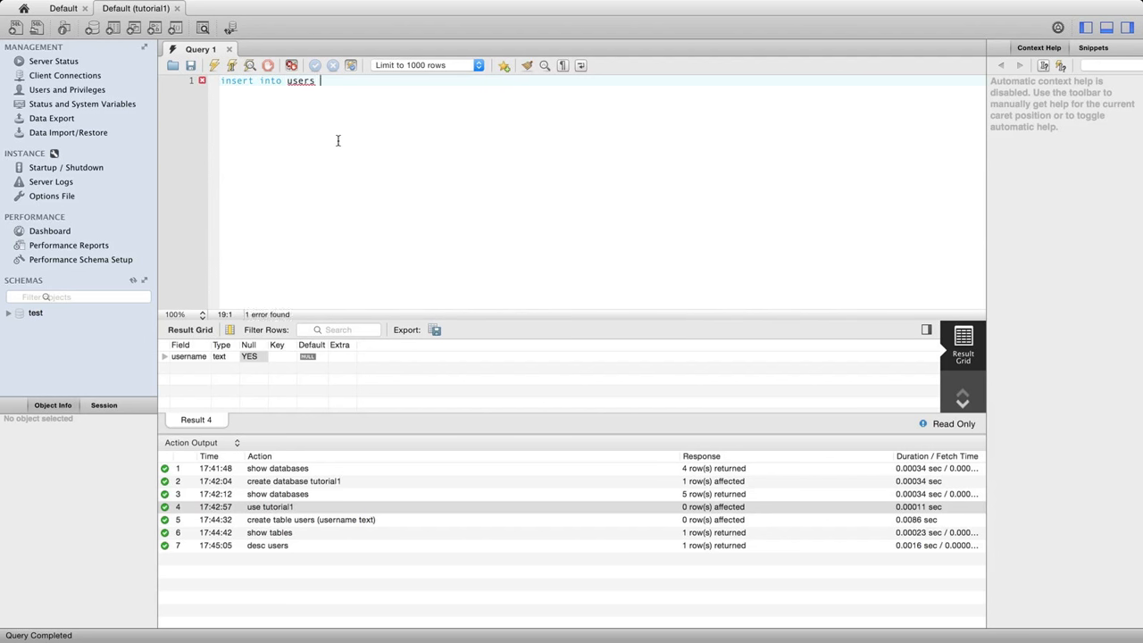
text(())
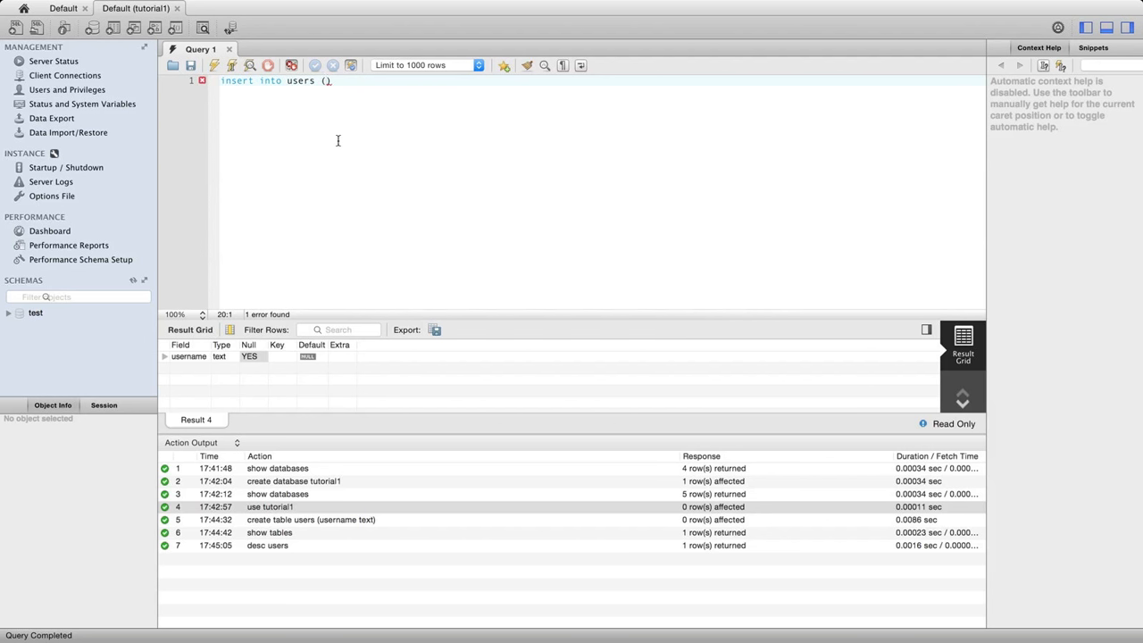
text(username)
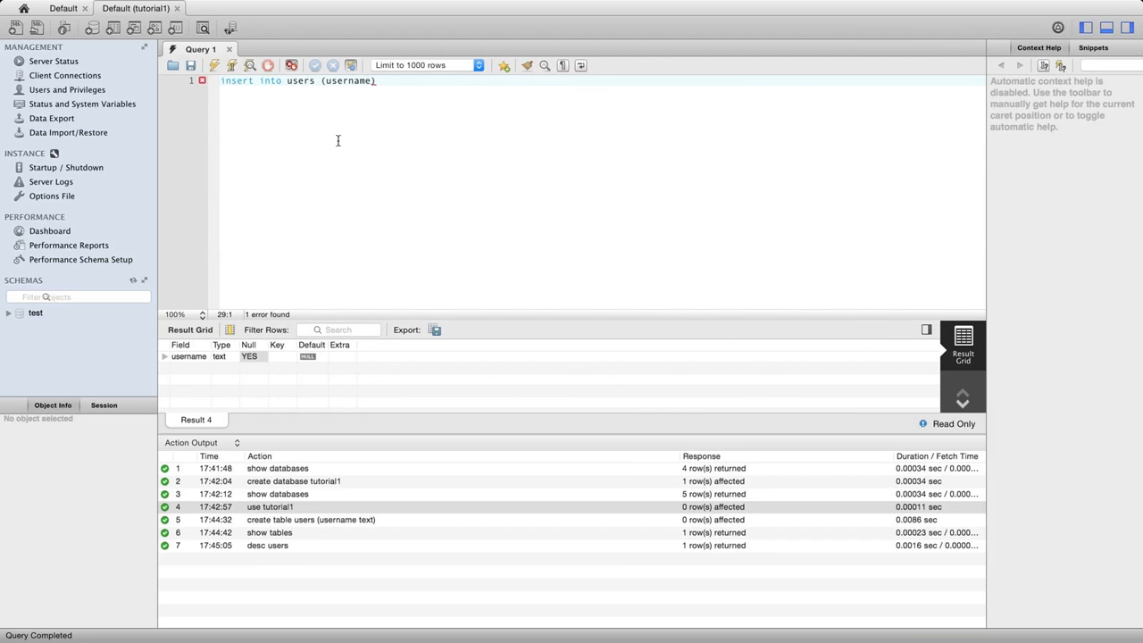
text(values ()
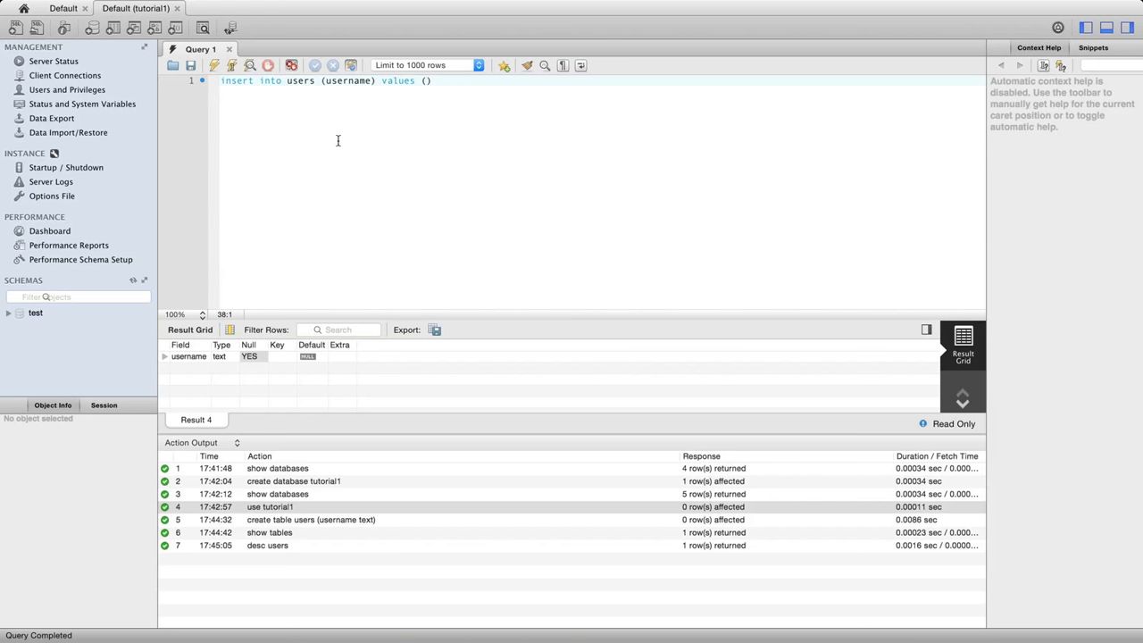
text("")
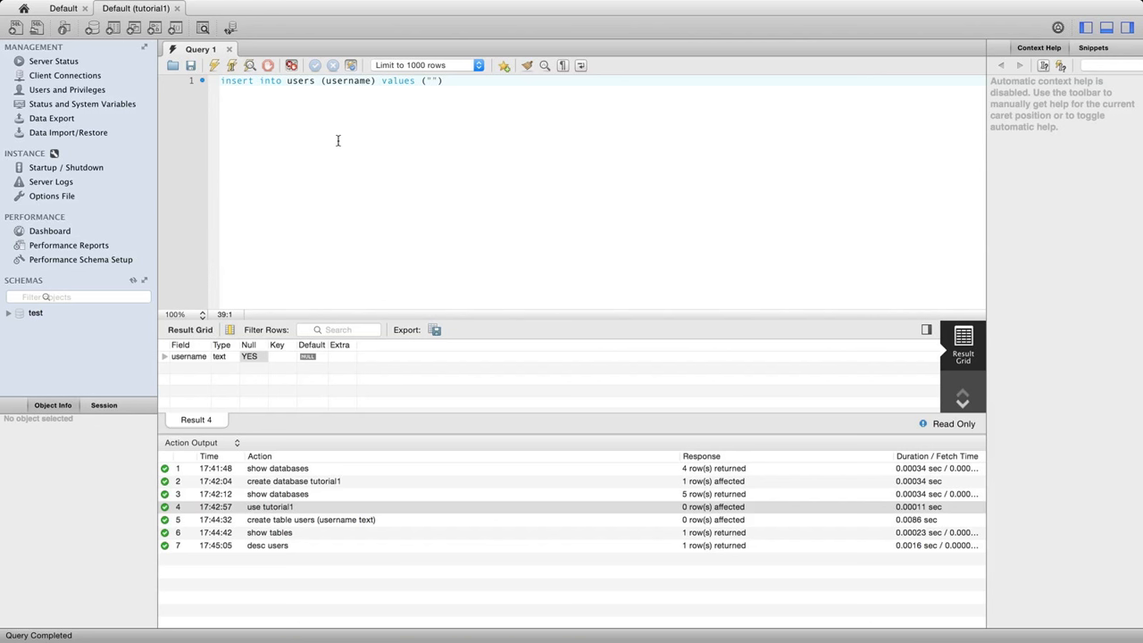
text(Bob)
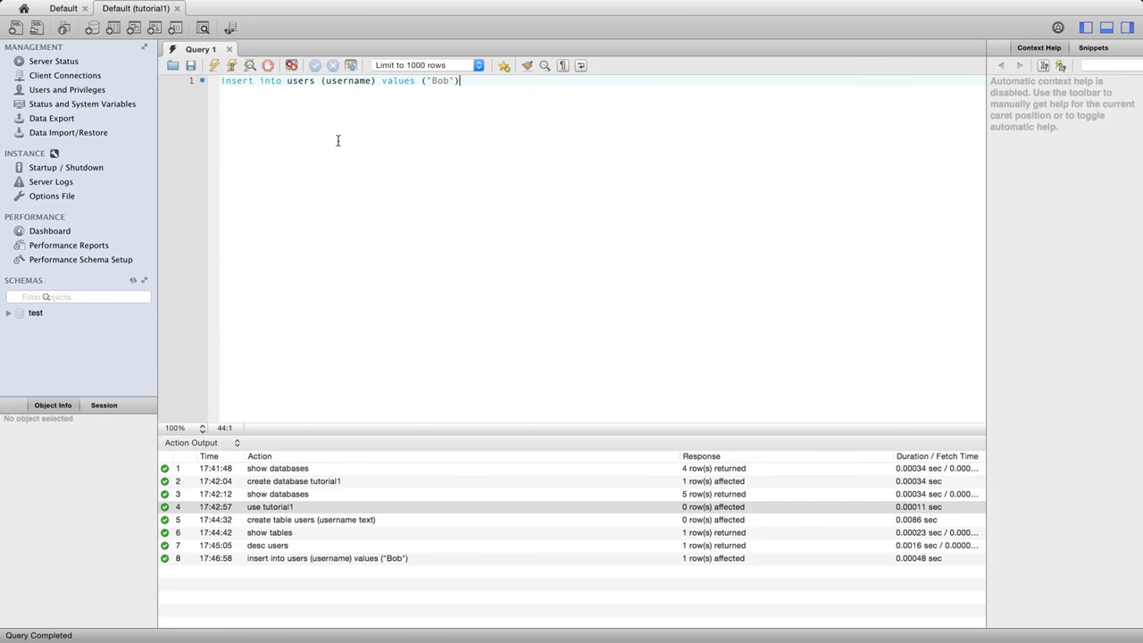
click(326, 558)
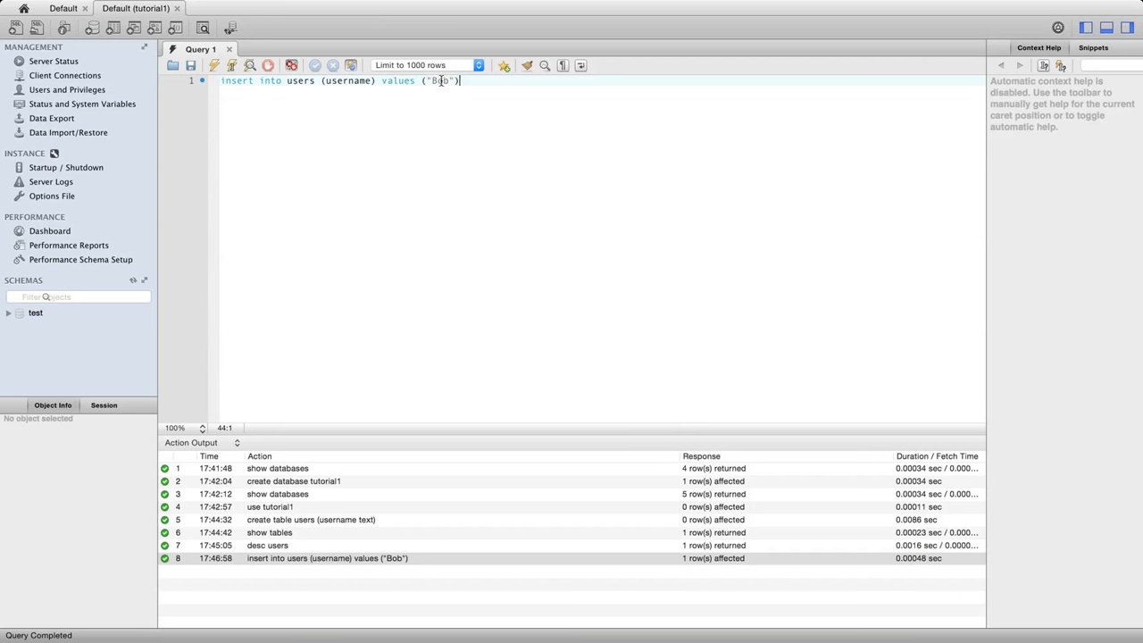
Step: Change the inserted username from Bob to Vicky in the insert query
double_click(439, 80)
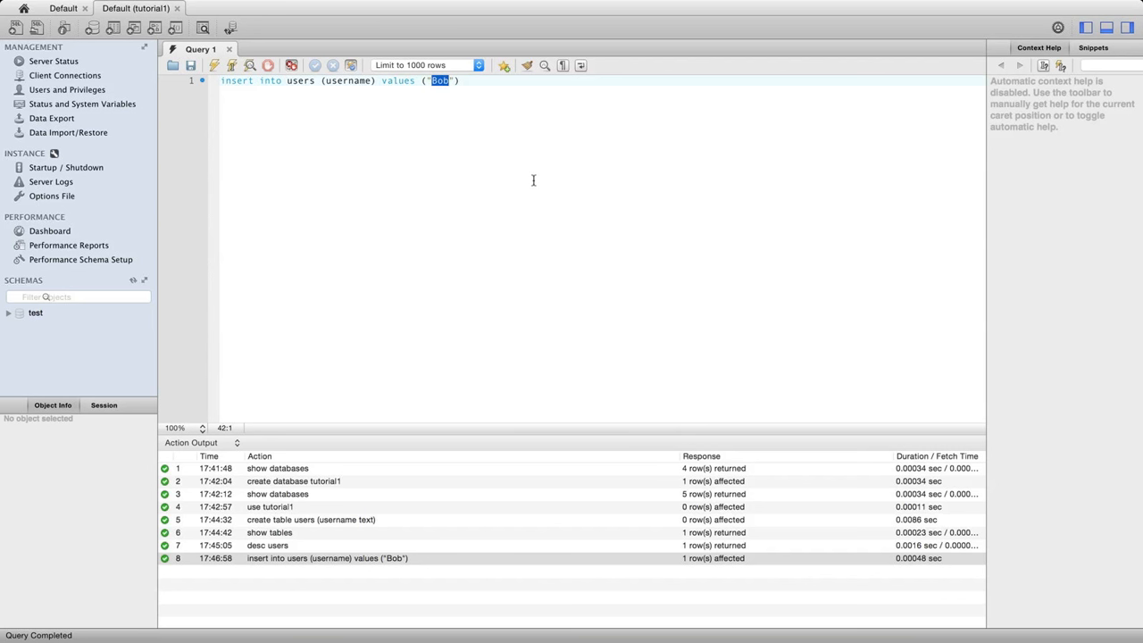
text(Vicky)
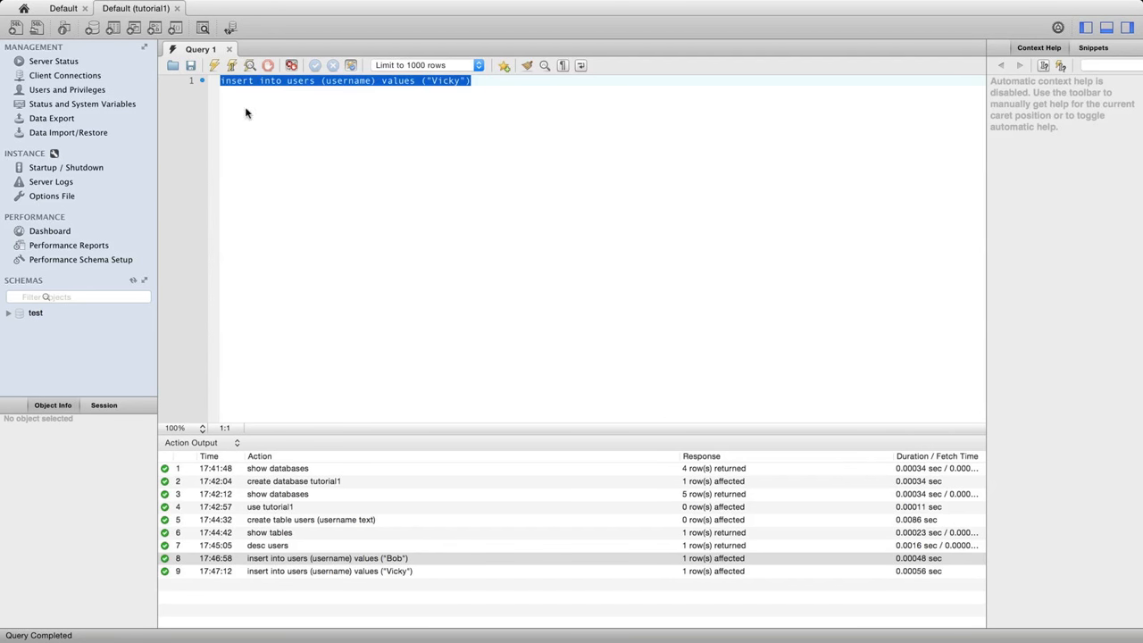
mouse_move(401, 164)
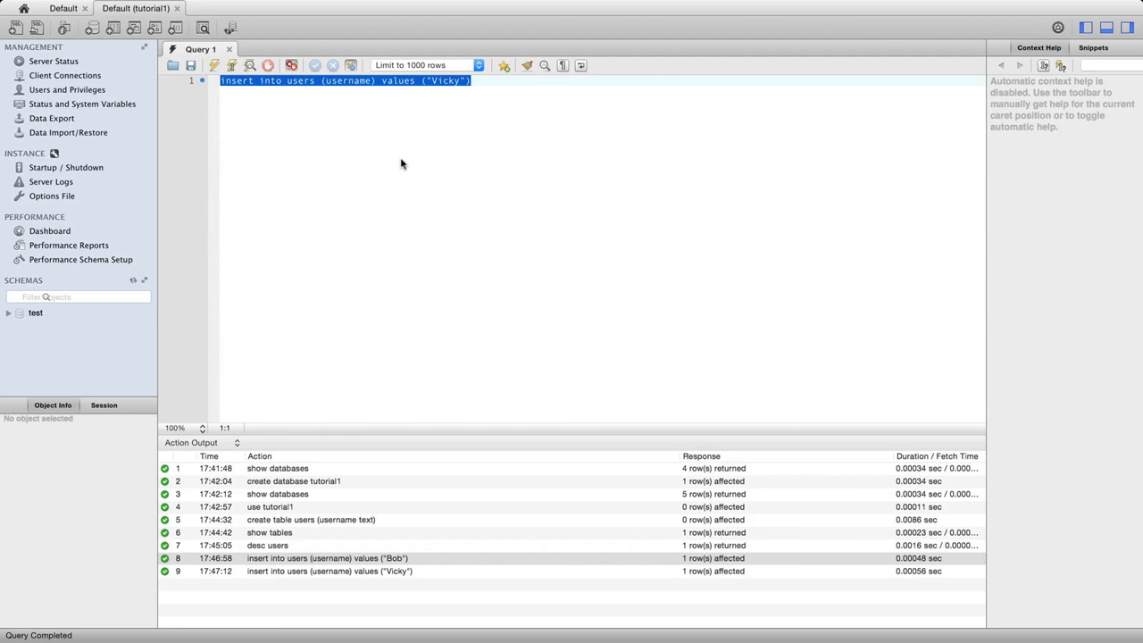
Step: Write and run 'select * from users' to show the Bob and Vicky rows
text(select *)
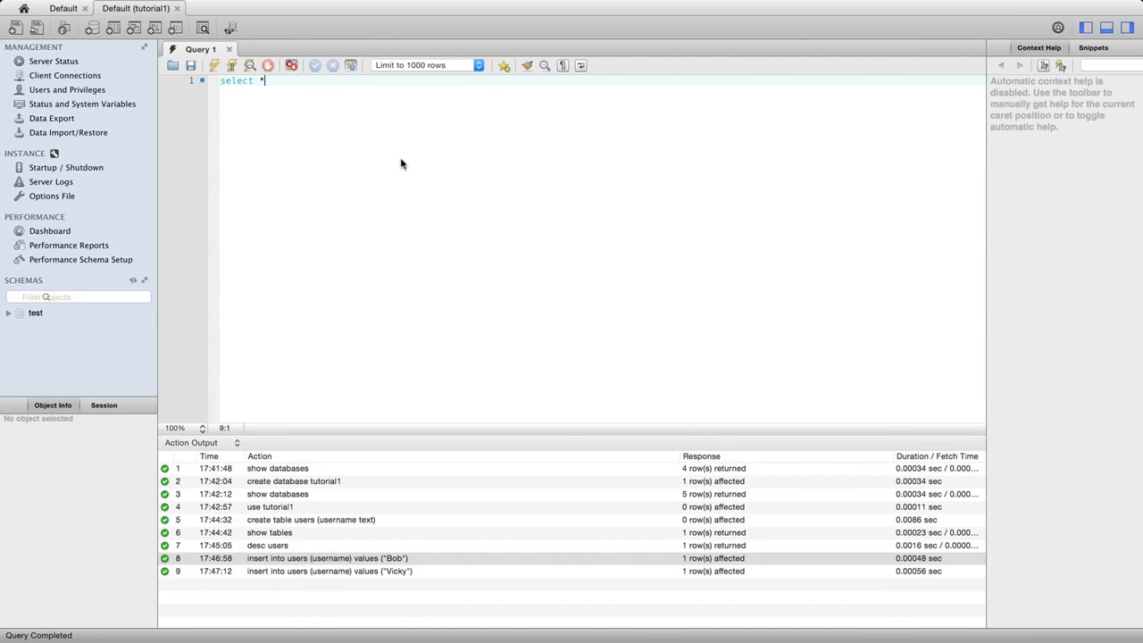
text(from)
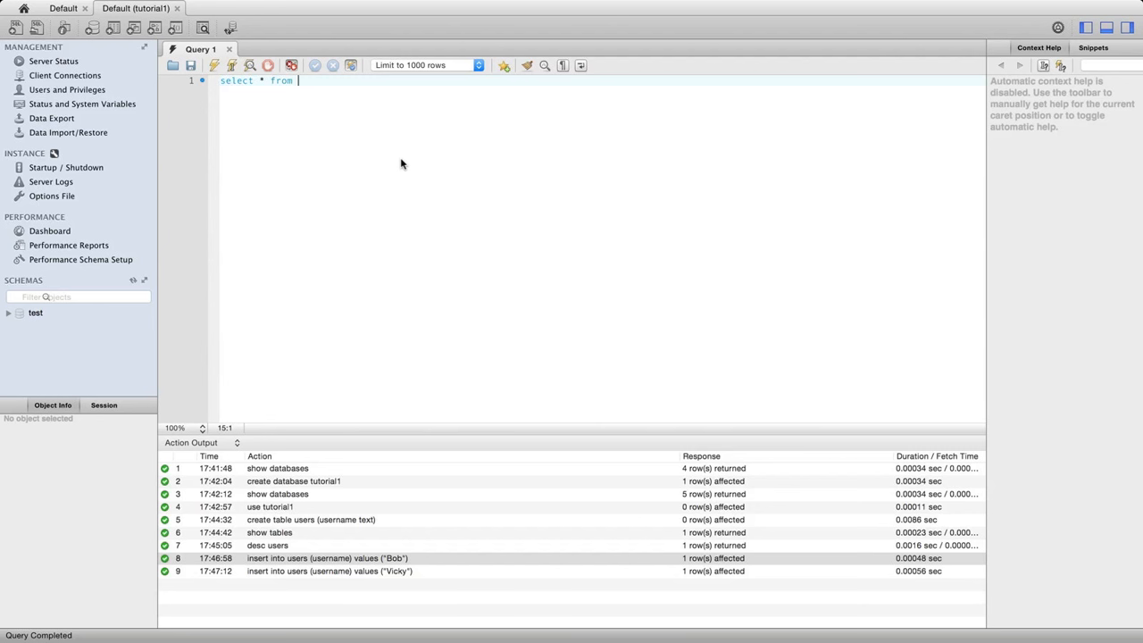
text(users)
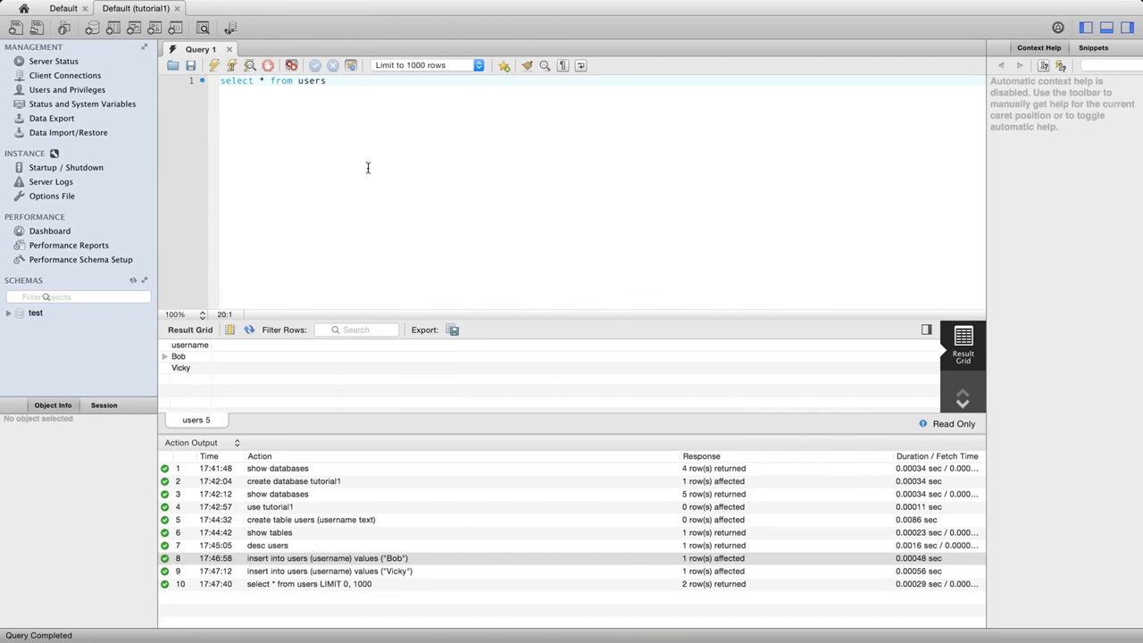
click(181, 368)
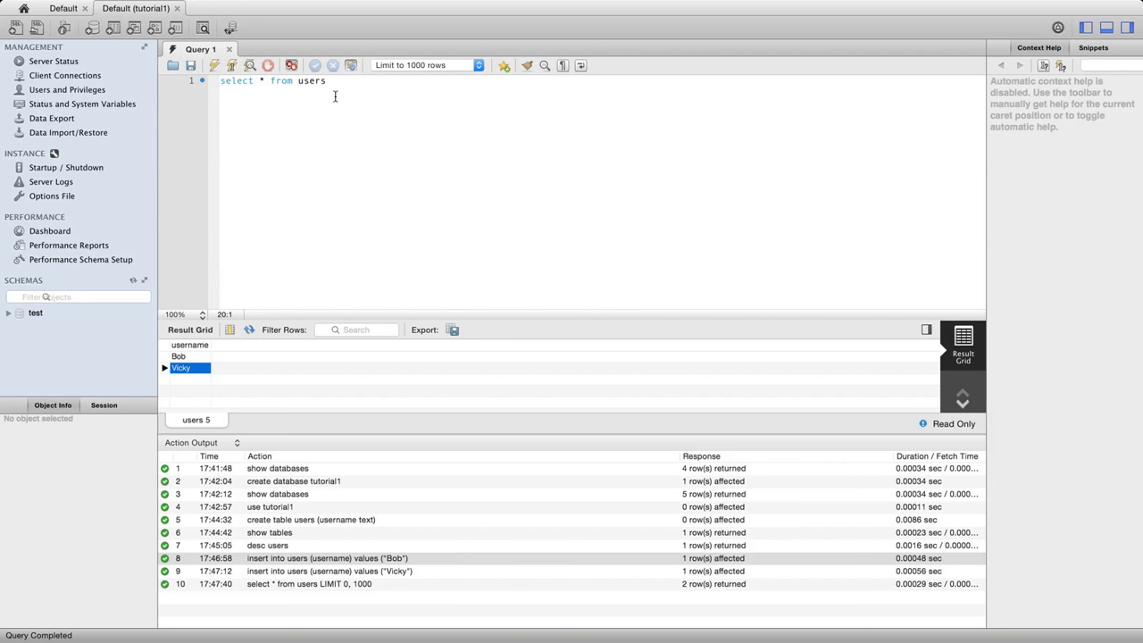
double_click(311, 80)
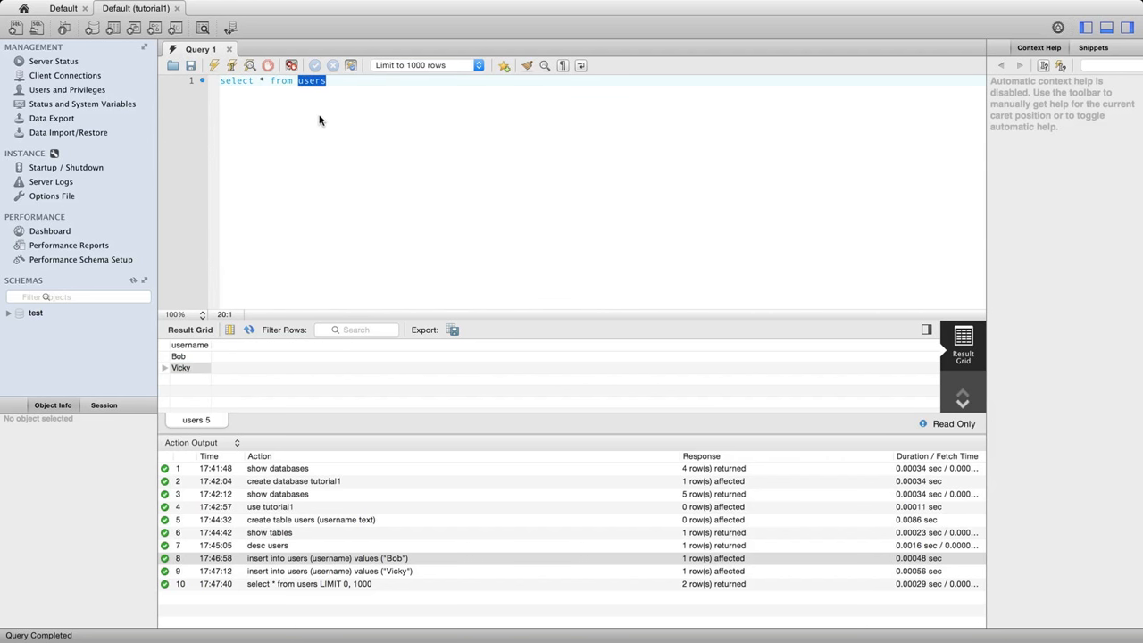
mouse_move(310, 139)
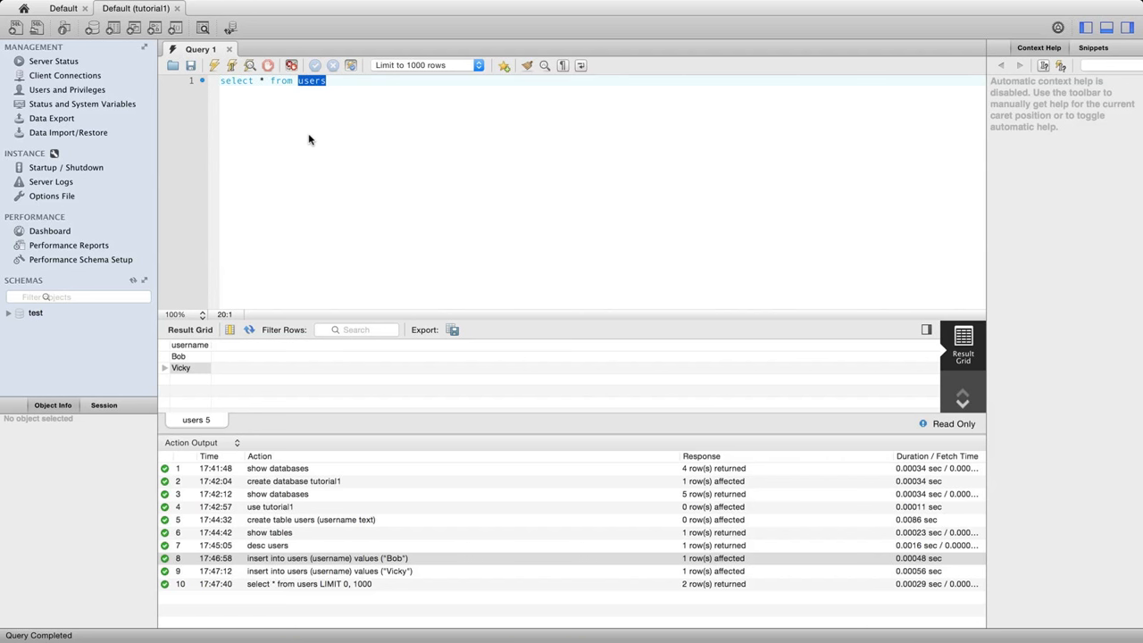